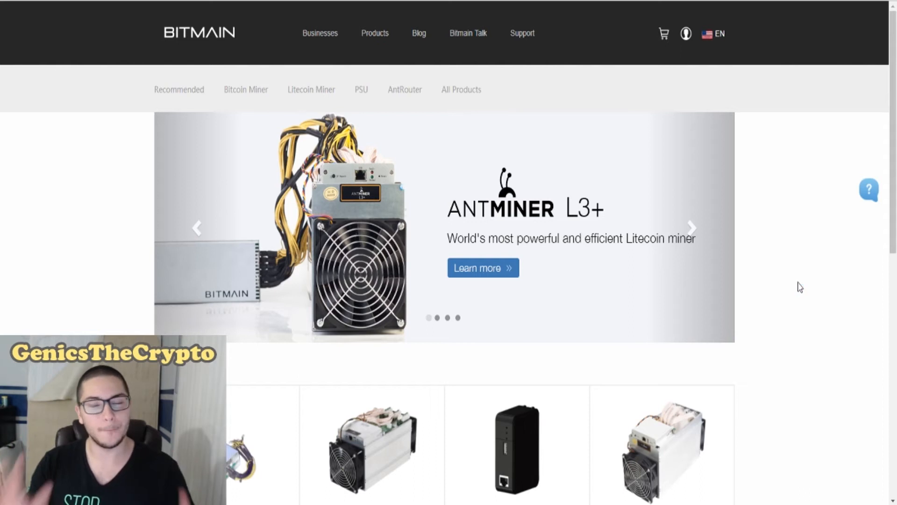
mouse_move(214, 239)
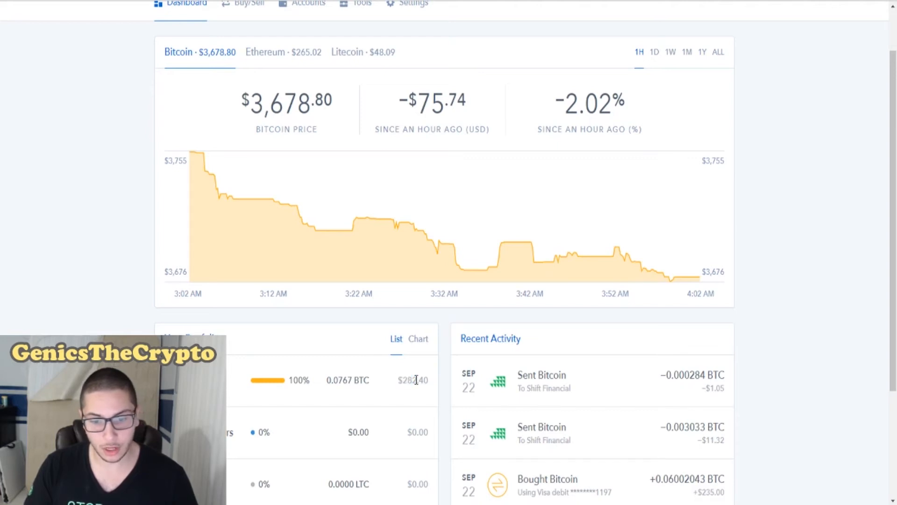
mouse_move(118, 167)
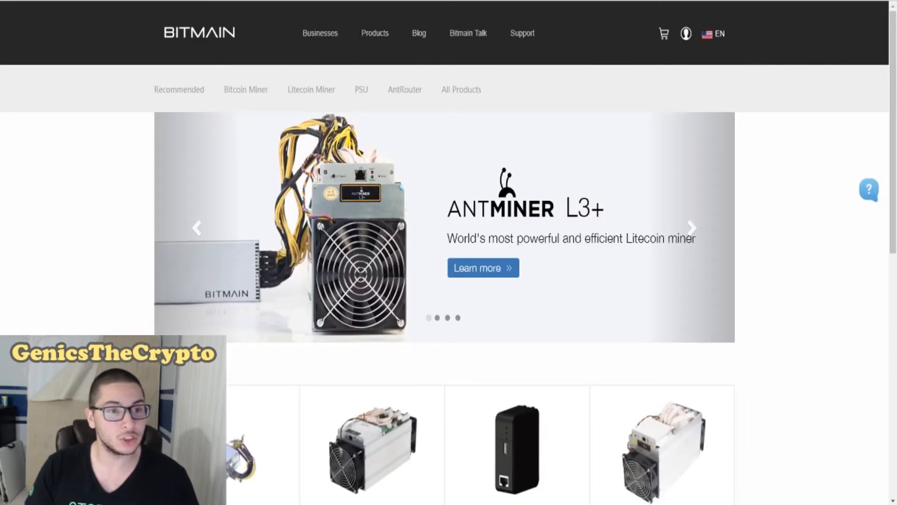
mouse_move(93, 142)
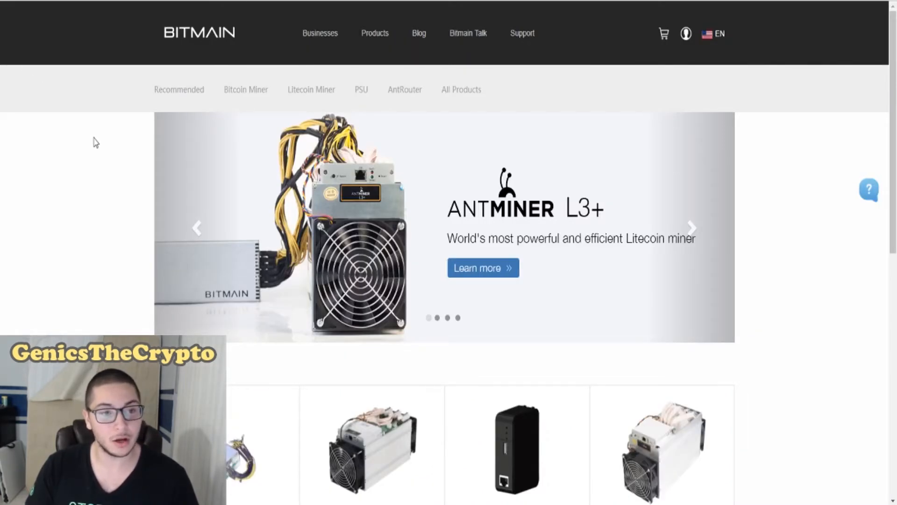
mouse_move(775, 209)
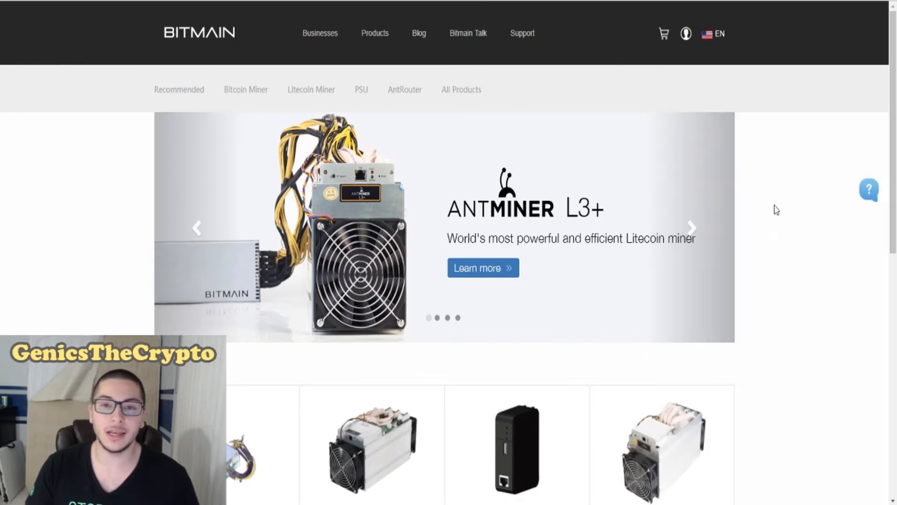
Scroll down to the APW3++ December Batch power supply and add it to the cart
scroll("down", 3)
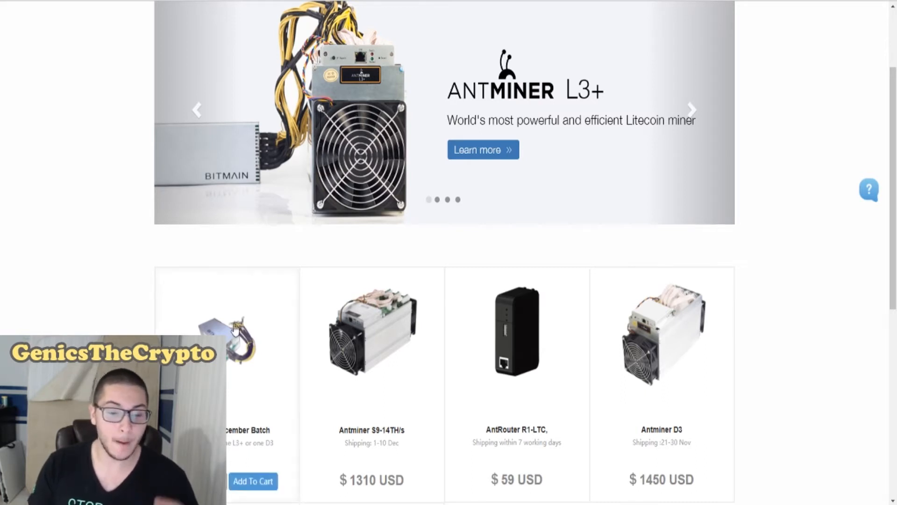
scroll("down", 3)
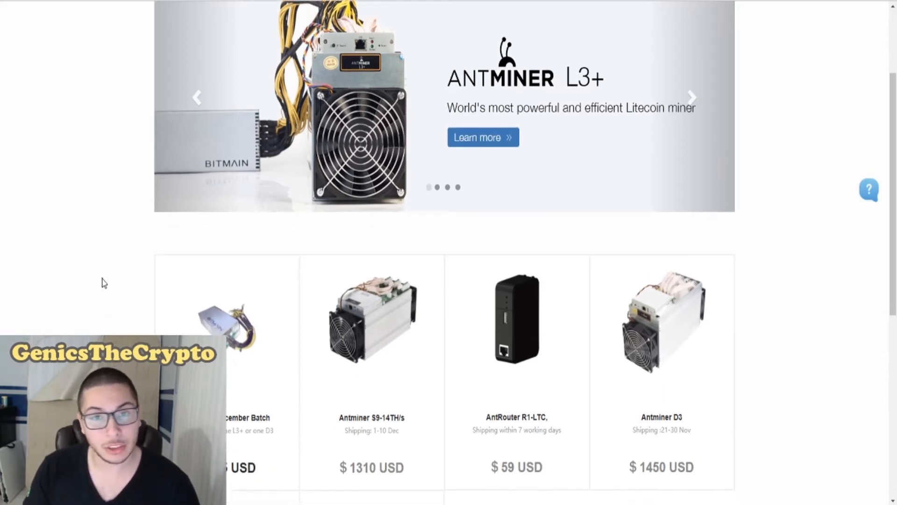
scroll("down", 3)
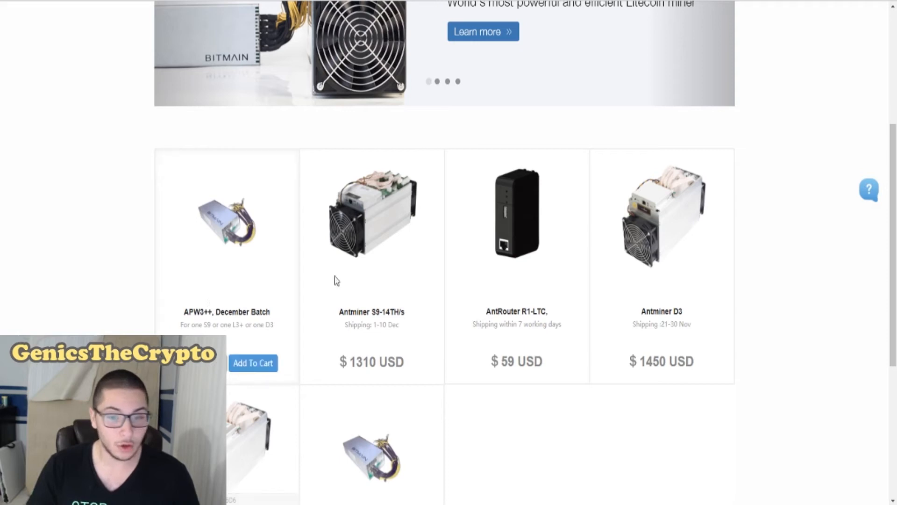
scroll("up", 3)
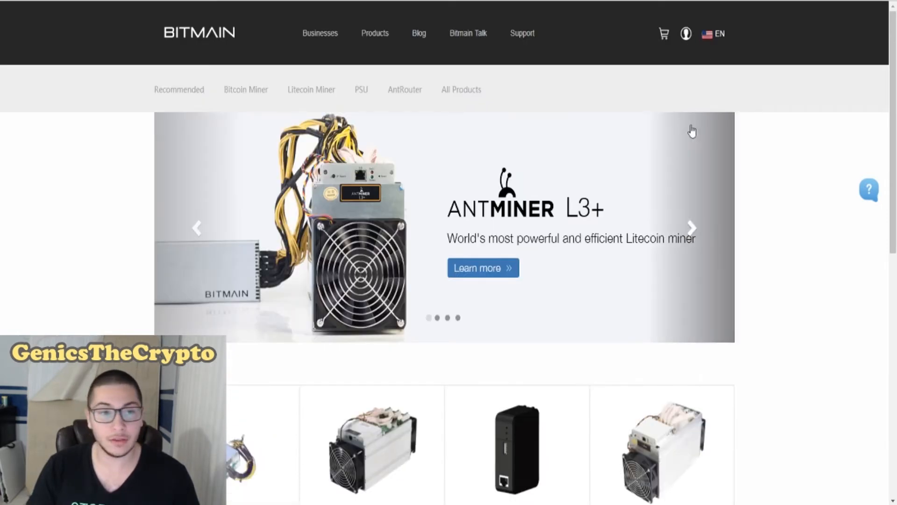
scroll("down", 3)
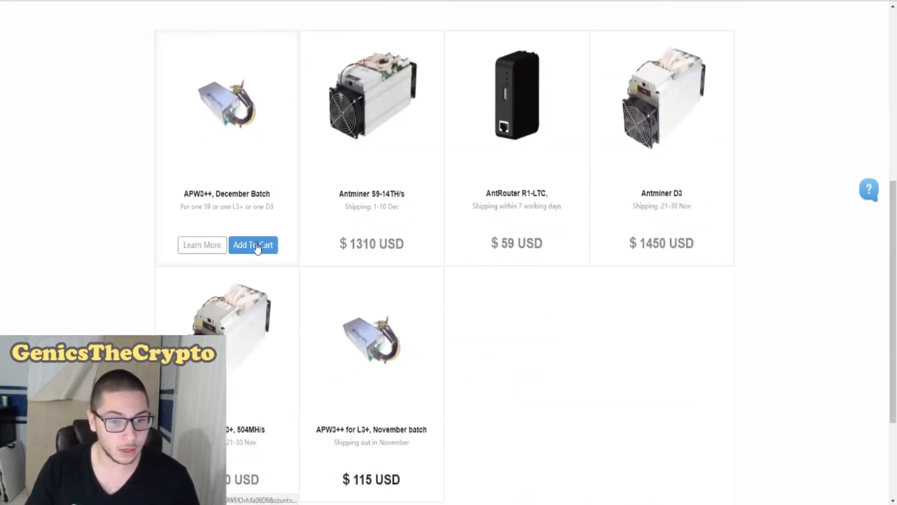
mouse_move(195, 247)
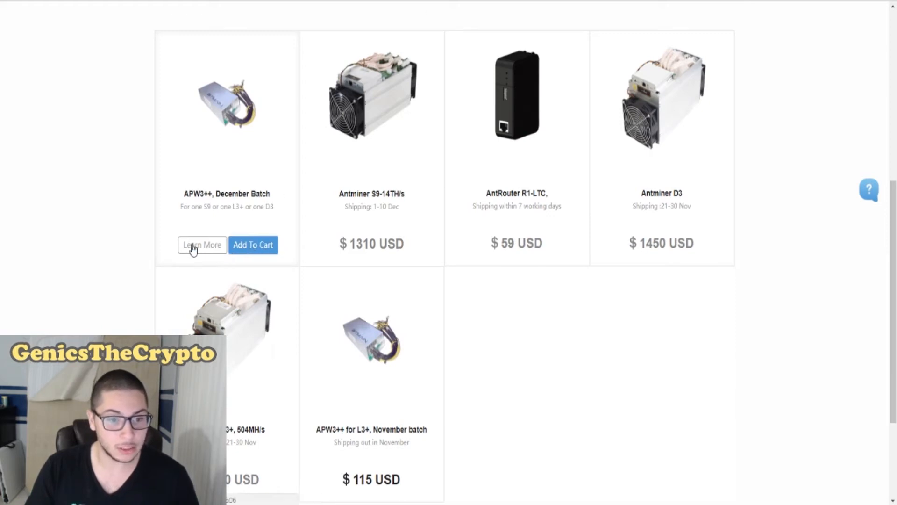
left_click(253, 245)
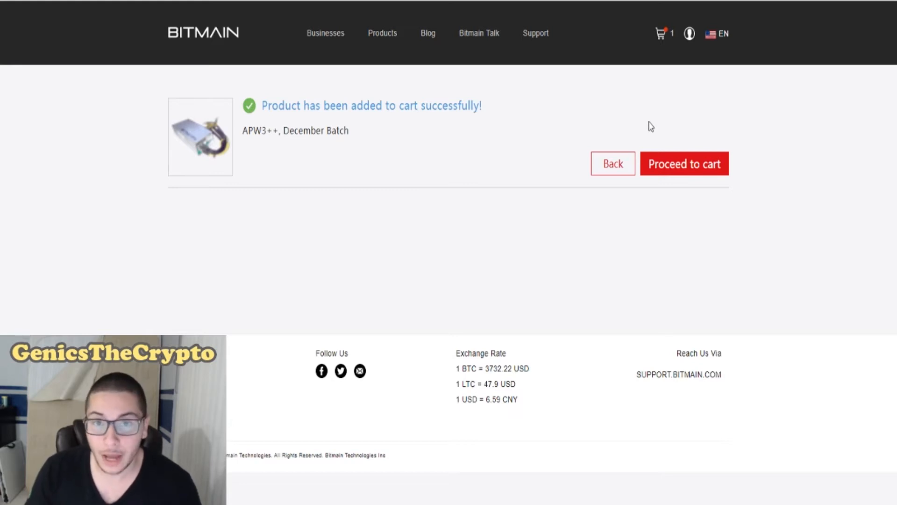
mouse_move(685, 172)
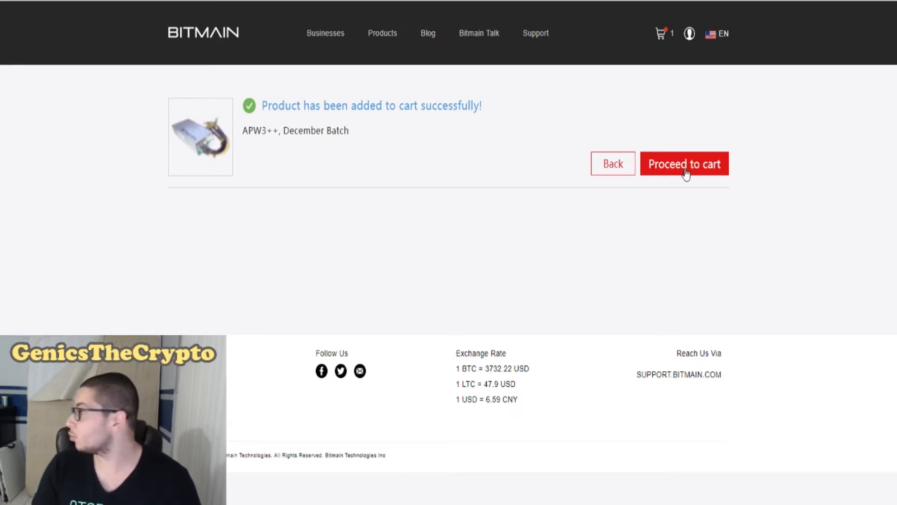
Open the cart holding the 105 USD APW3++ December Batch and accept Bitmain's sales policy and terms
left_click(684, 164)
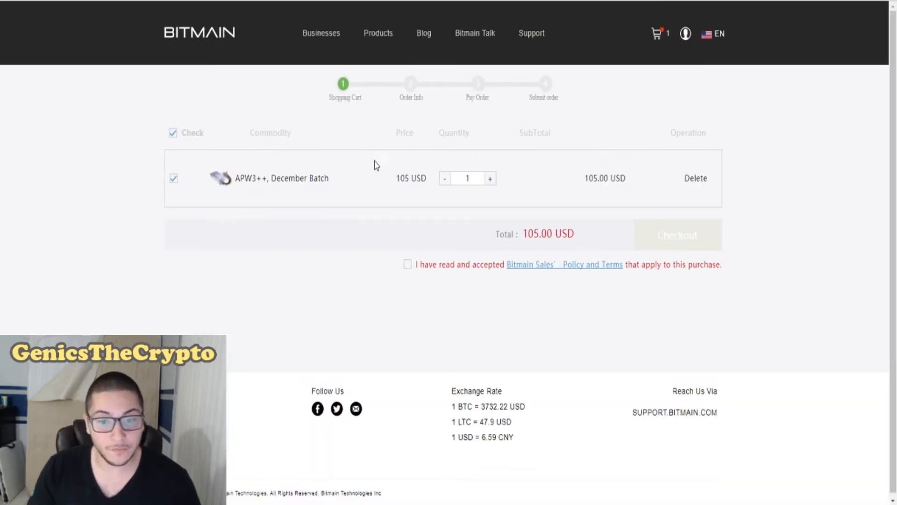
mouse_move(673, 199)
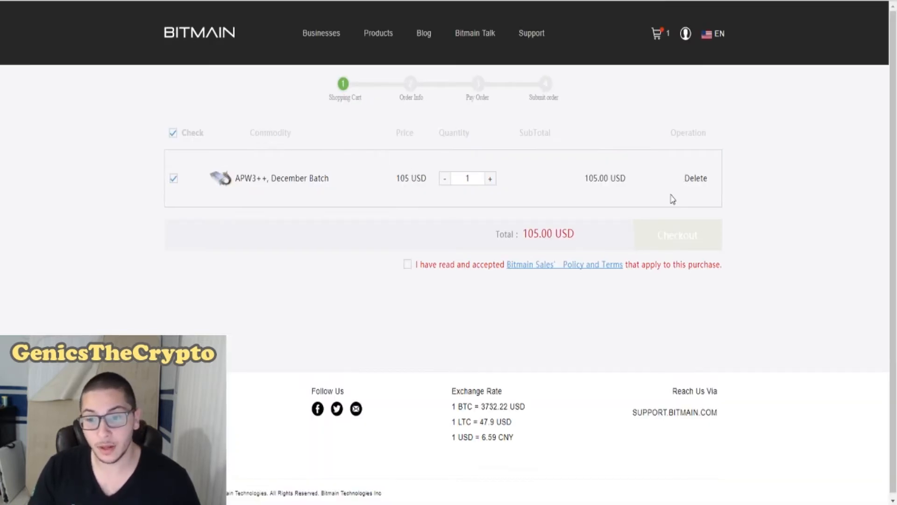
double_click(595, 178)
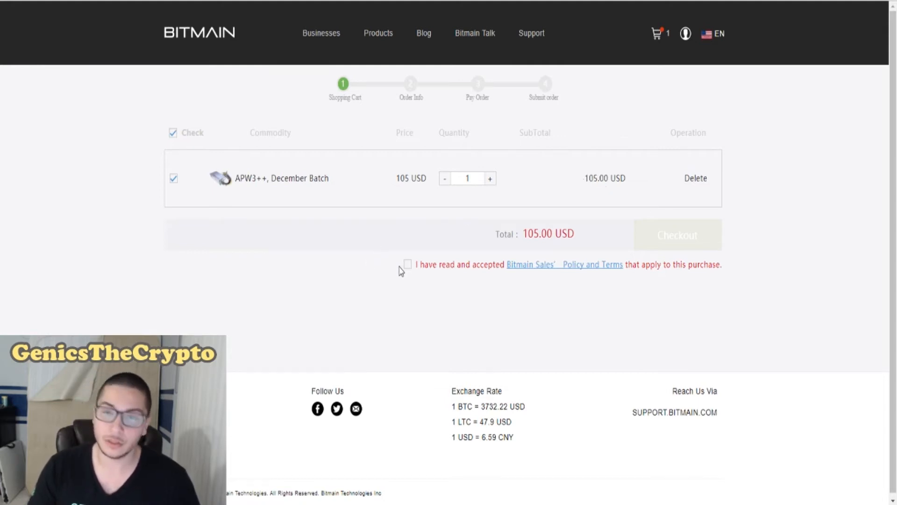
left_click(678, 234)
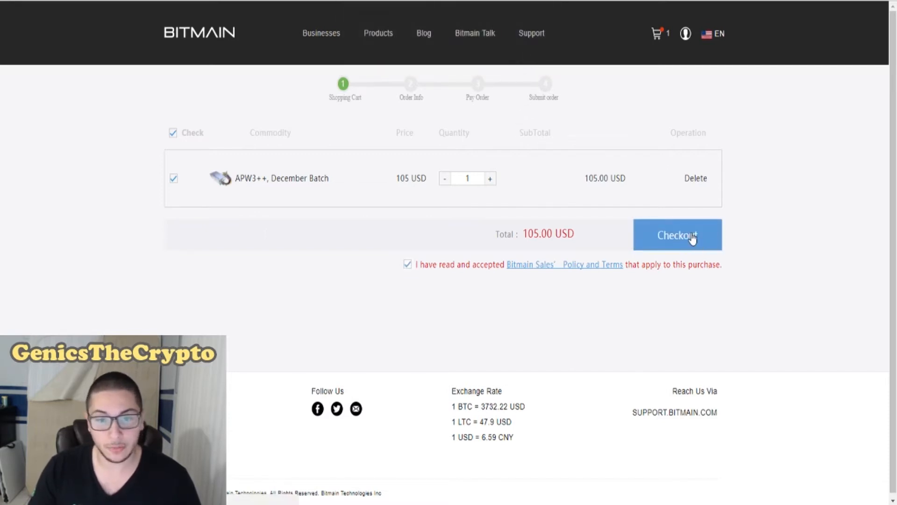
mouse_move(824, 214)
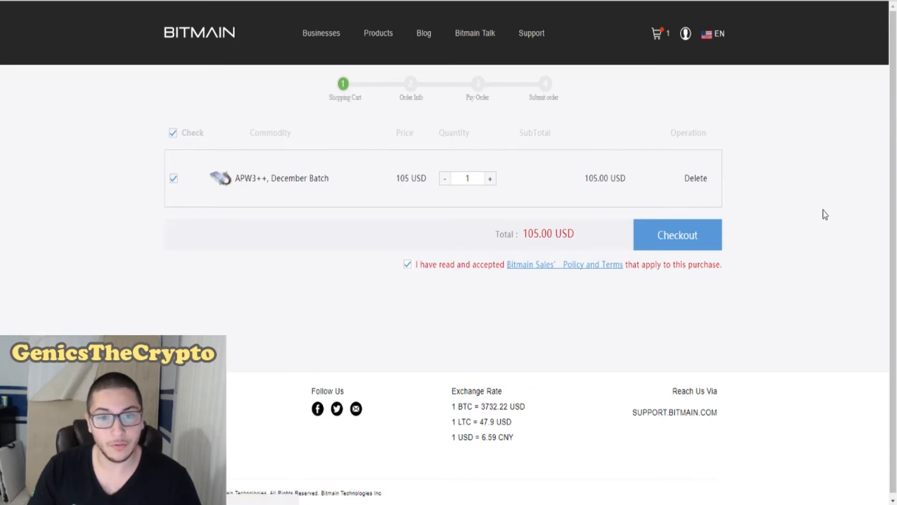
Check out and review the order info: shipping address, APW3++ item and 105 USD total
left_click(677, 234)
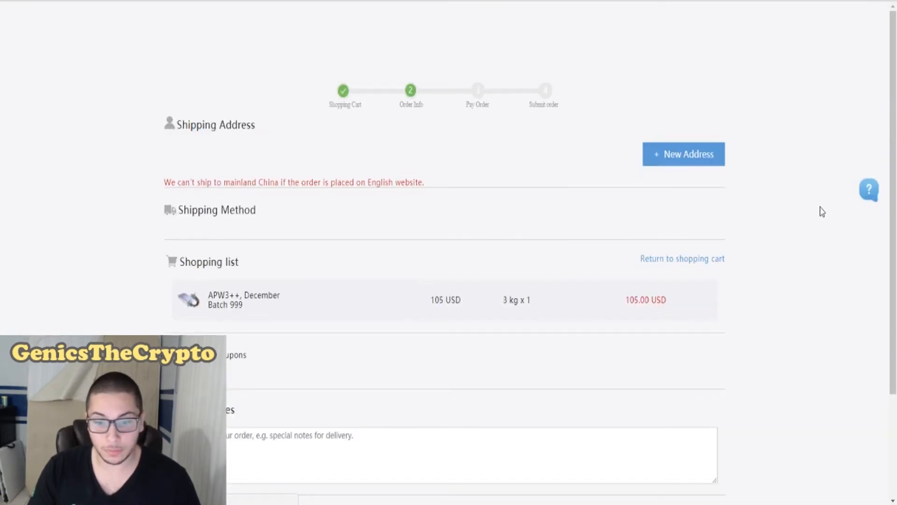
scroll("down", 3)
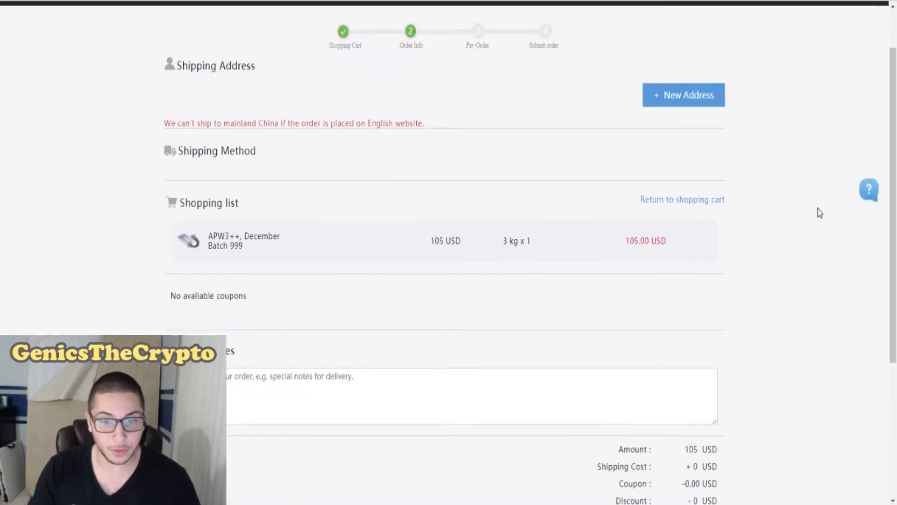
scroll("down", 3)
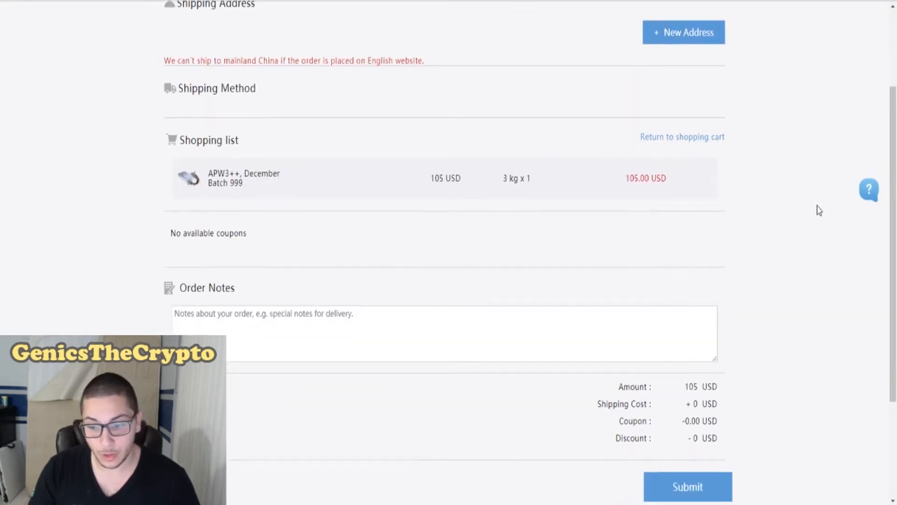
scroll("down", 3)
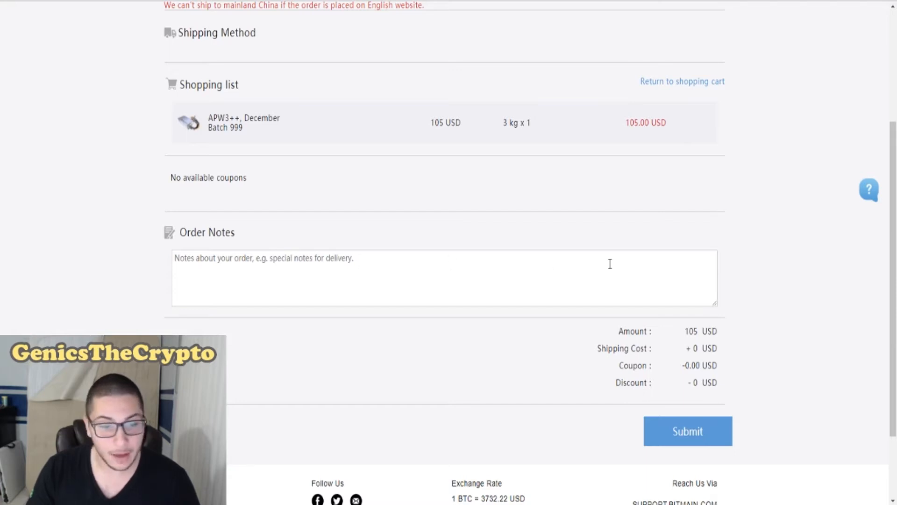
mouse_move(98, 156)
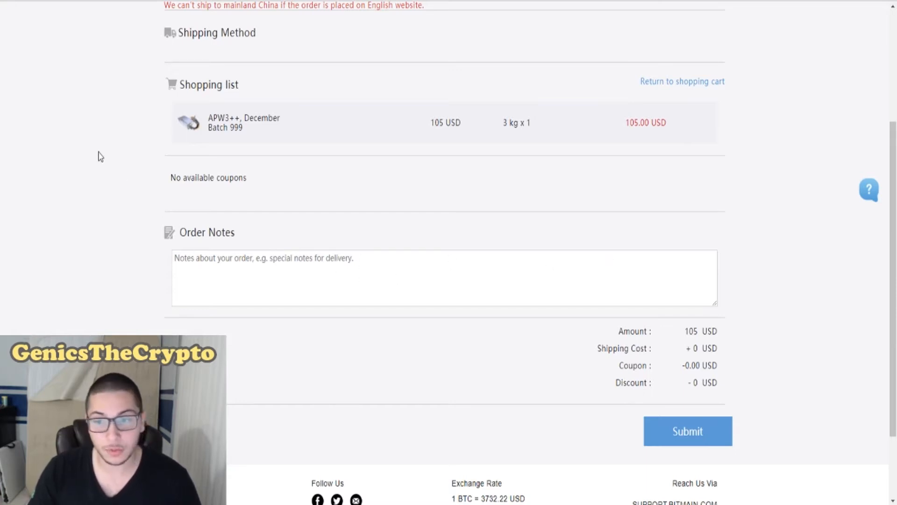
scroll("up", 3)
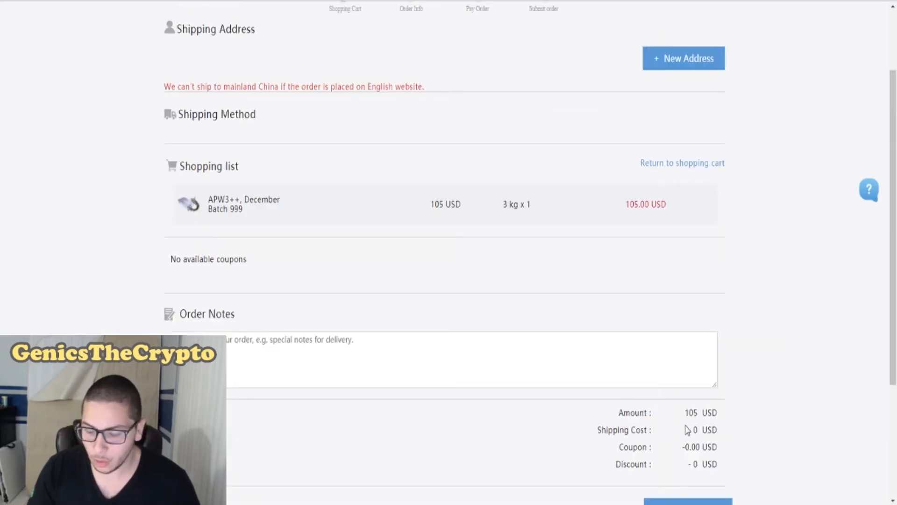
scroll("down", 3)
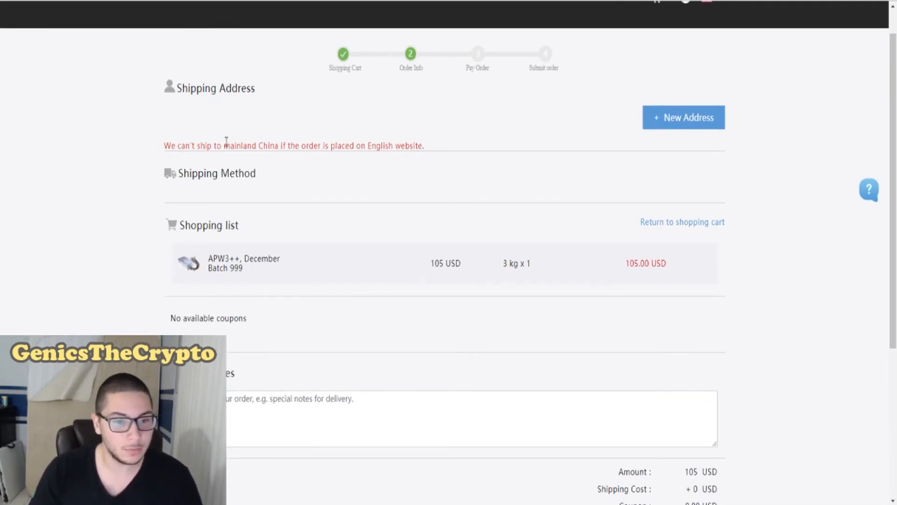
mouse_move(340, 147)
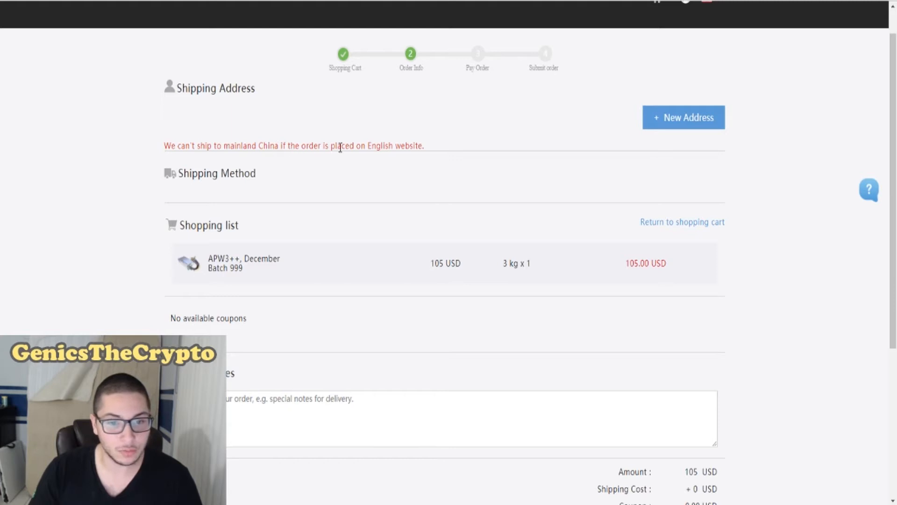
mouse_move(495, 145)
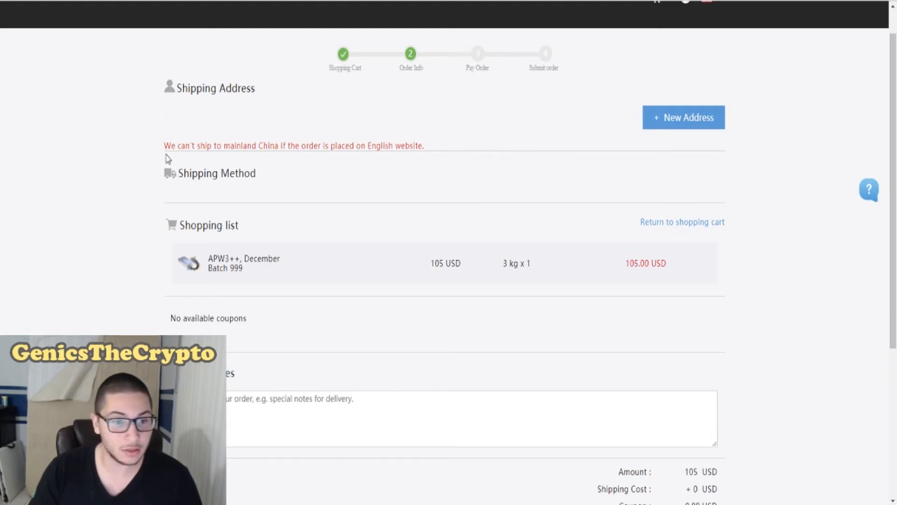
mouse_move(259, 146)
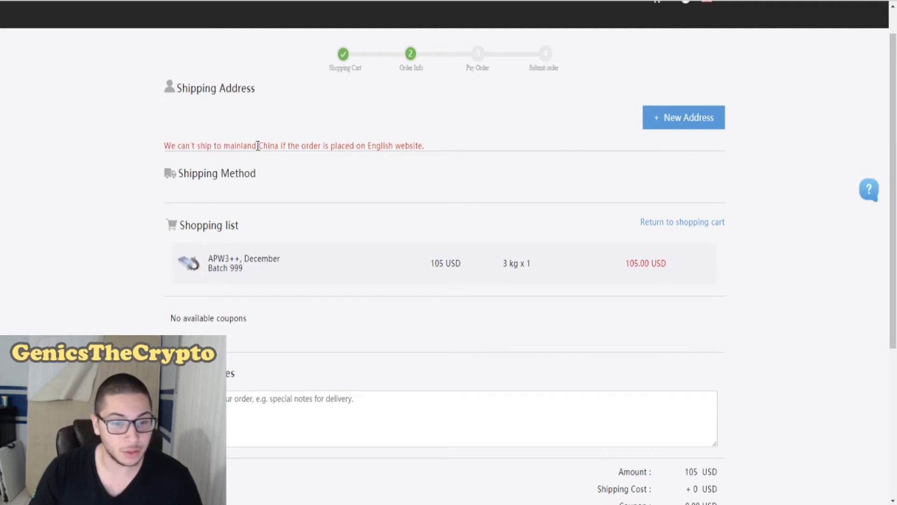
left_click(687, 117)
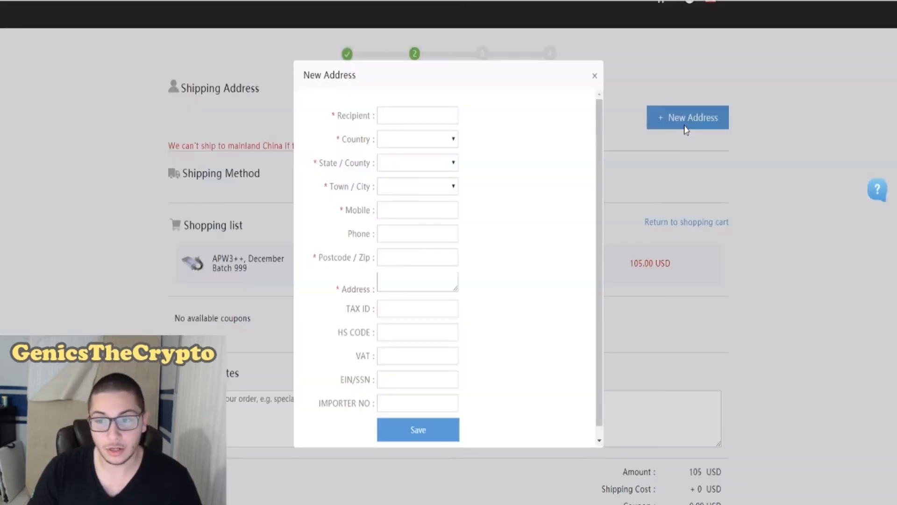
mouse_move(463, 147)
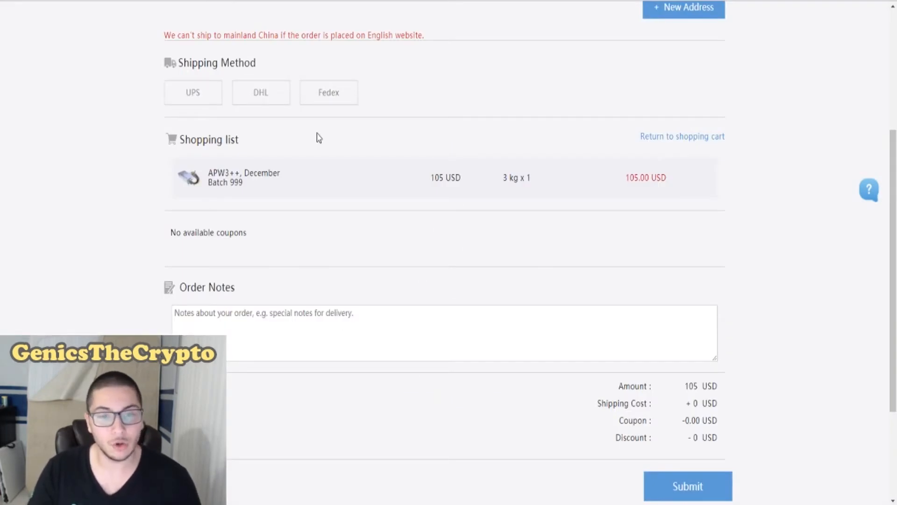
mouse_move(384, 20)
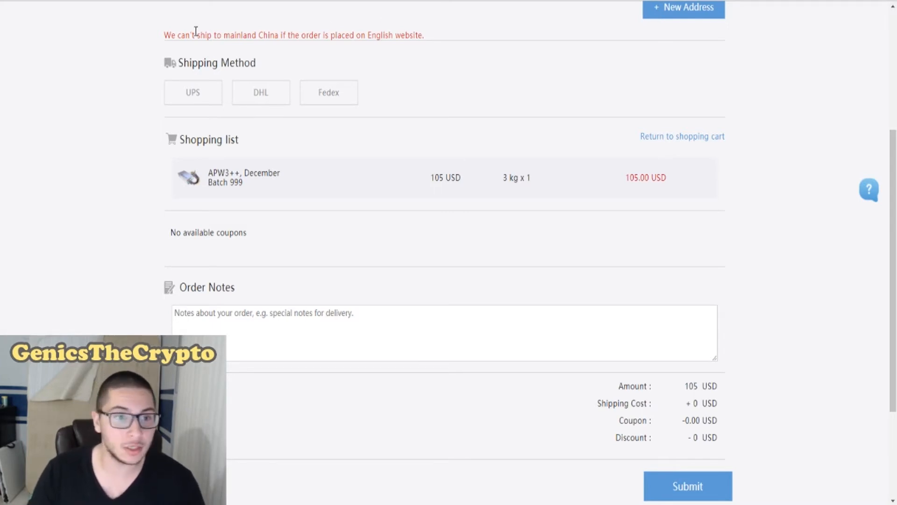
Choose UPS shipping for 44.34 USD, dismissing the import alert and declining DHL's customs warning
double_click(182, 62)
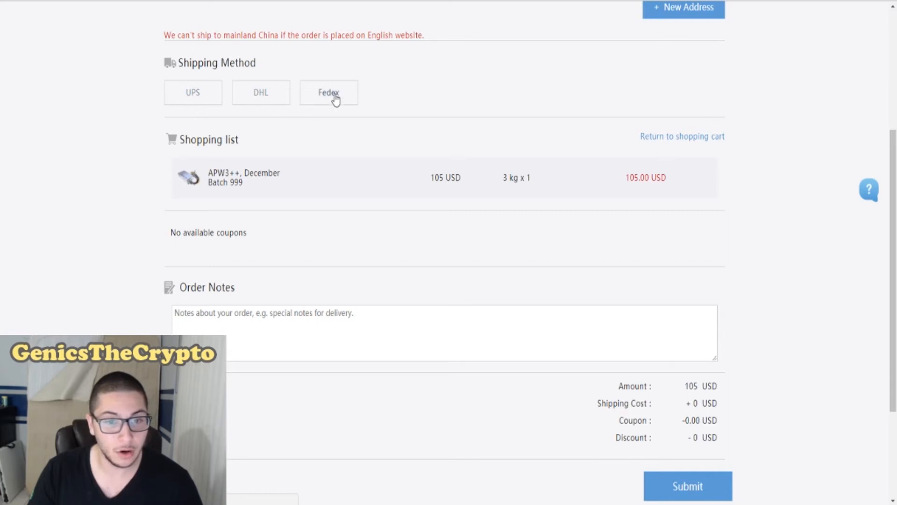
mouse_move(686, 111)
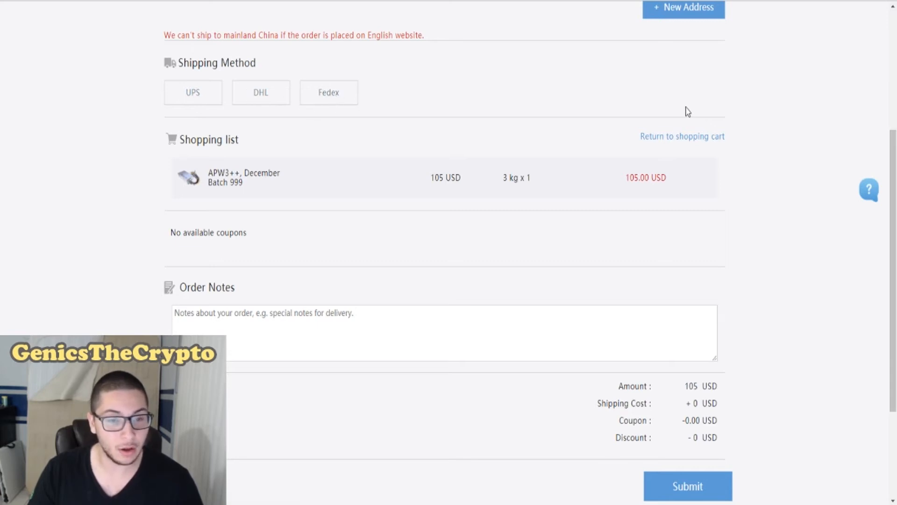
mouse_move(659, 104)
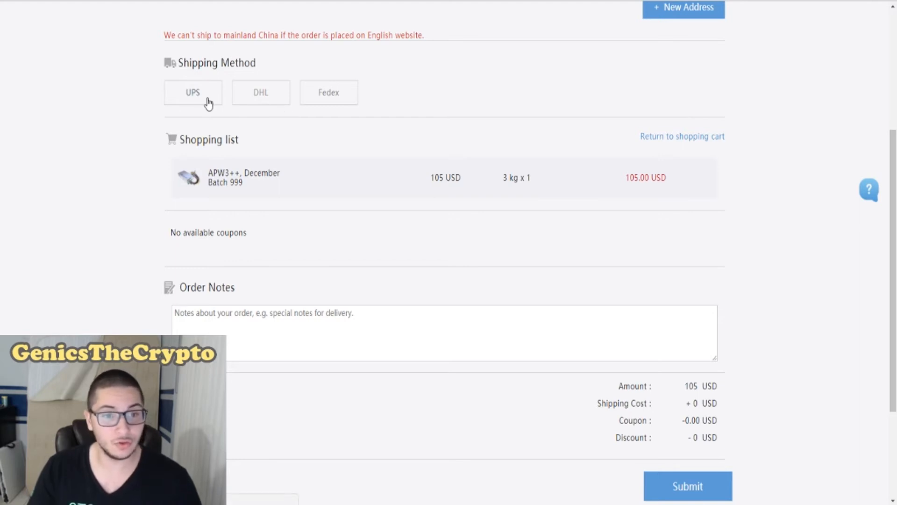
left_click(193, 92)
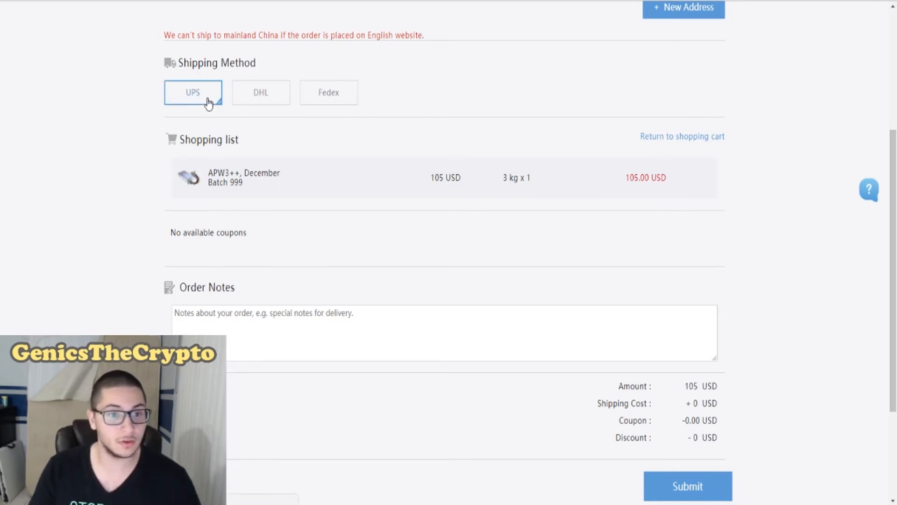
left_click(193, 92)
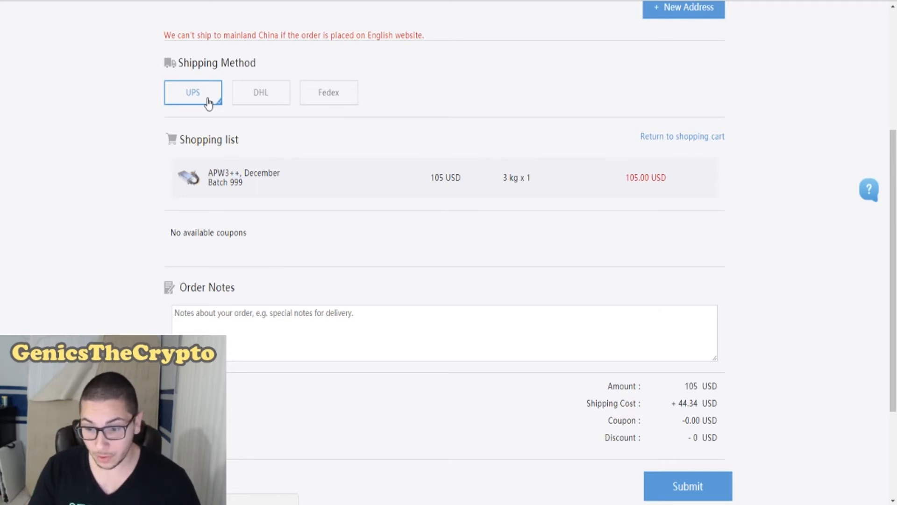
mouse_move(335, 96)
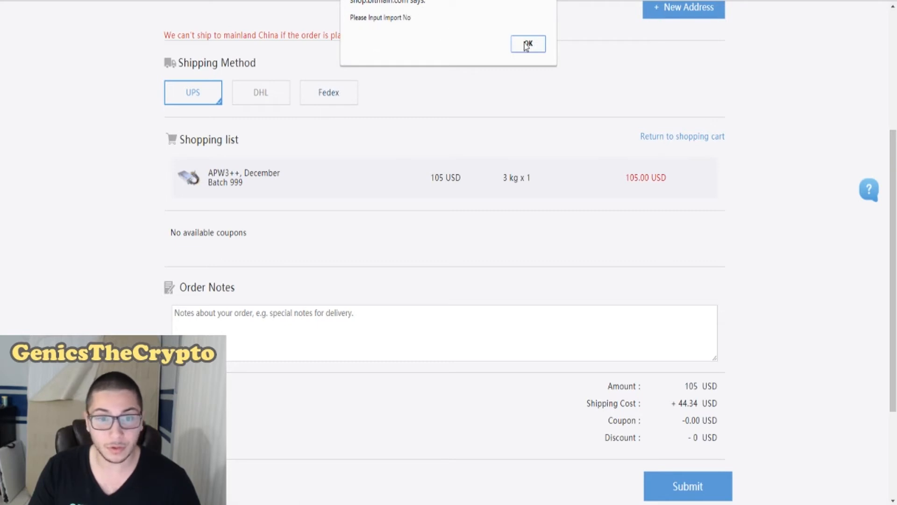
left_click(528, 43)
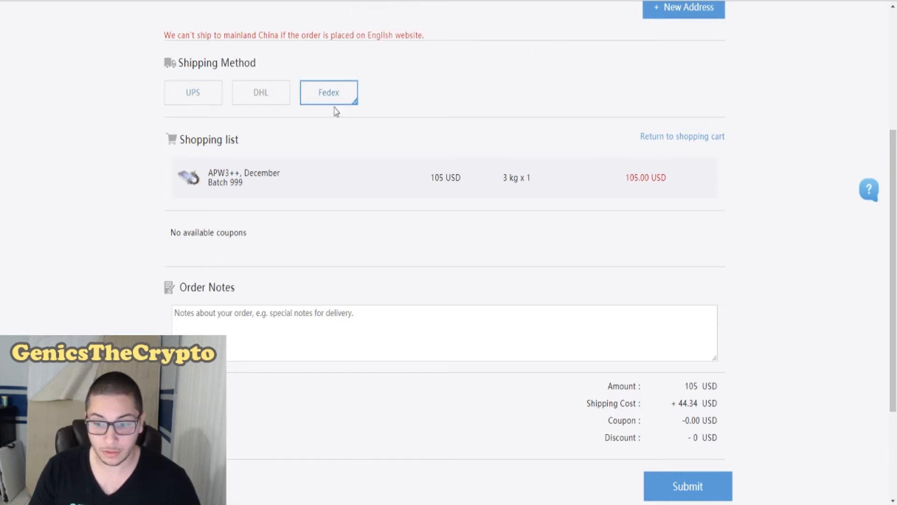
left_click(257, 92)
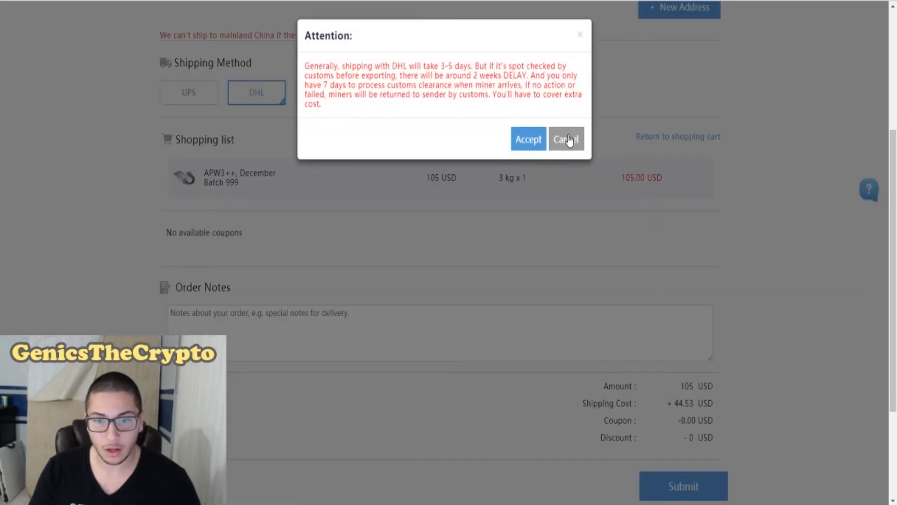
left_click(566, 138)
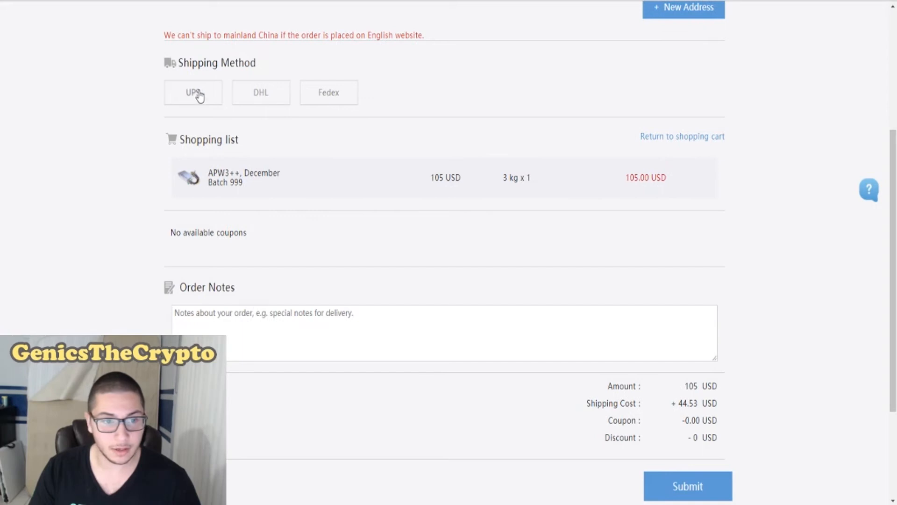
left_click(192, 92)
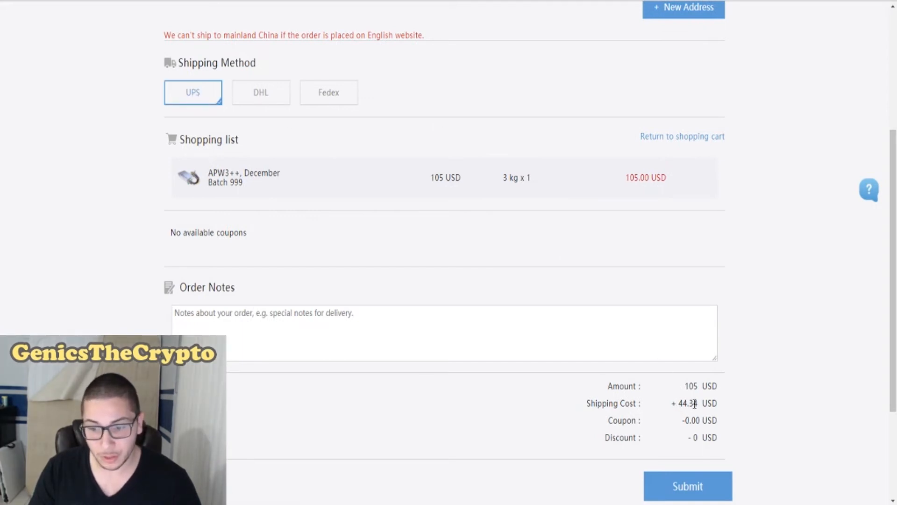
mouse_move(745, 417)
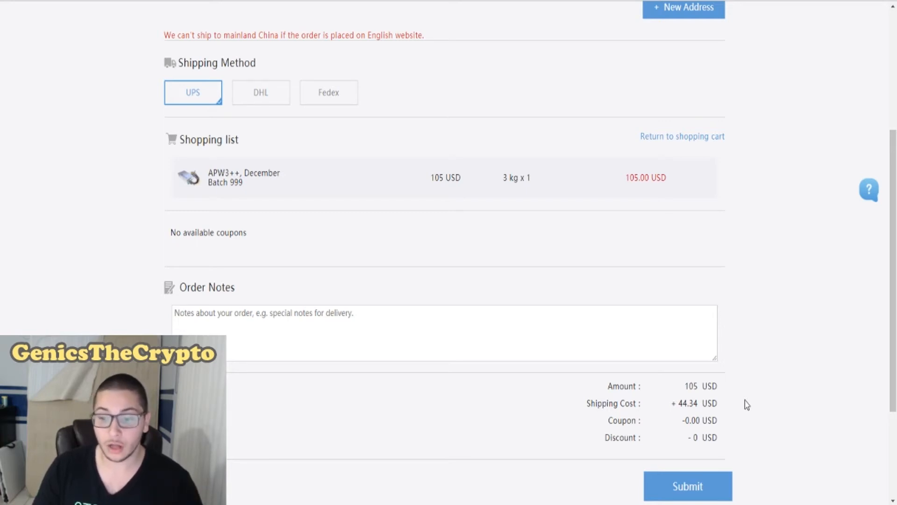
mouse_move(727, 420)
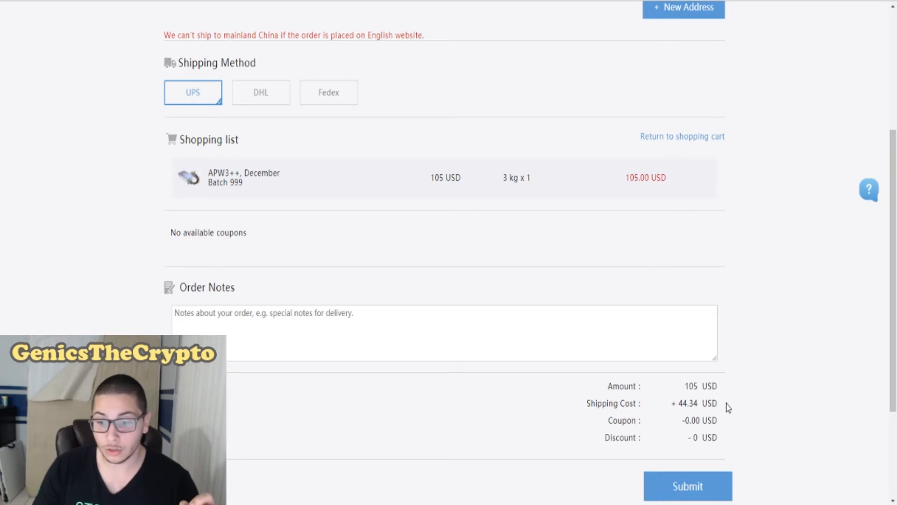
mouse_move(682, 419)
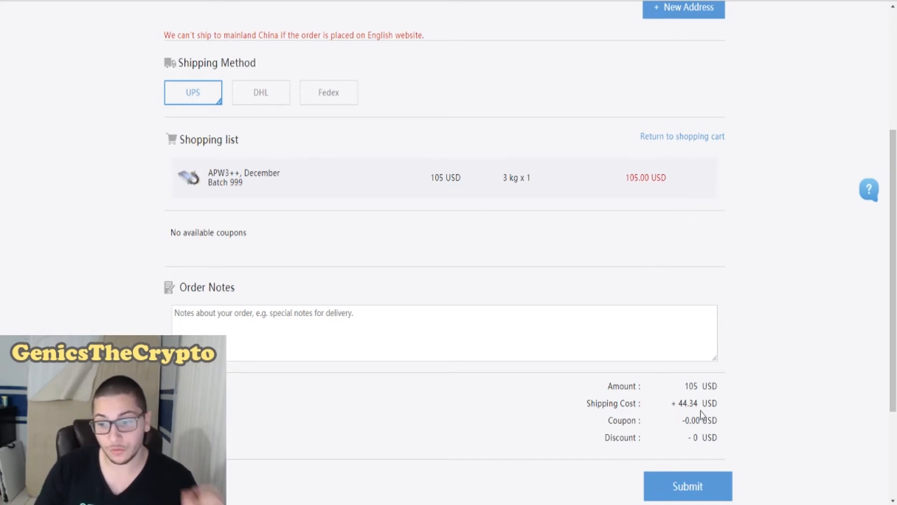
mouse_move(641, 425)
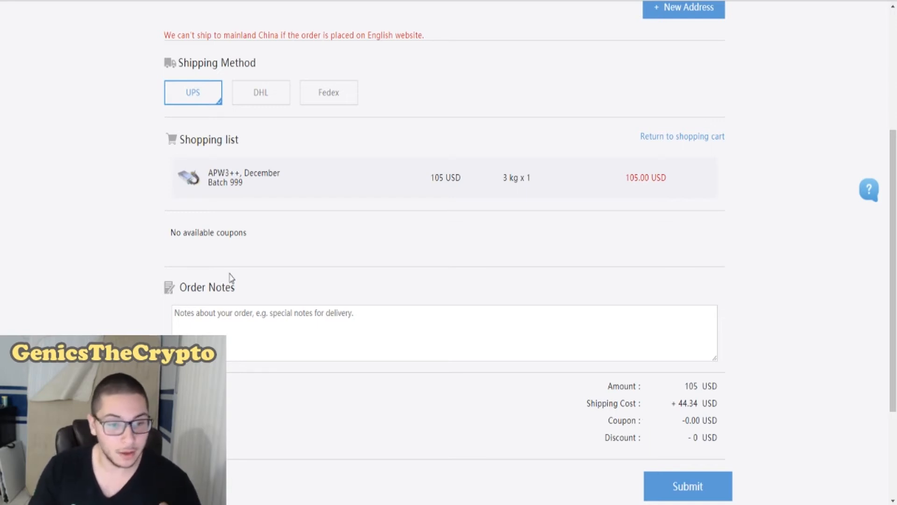
mouse_move(204, 81)
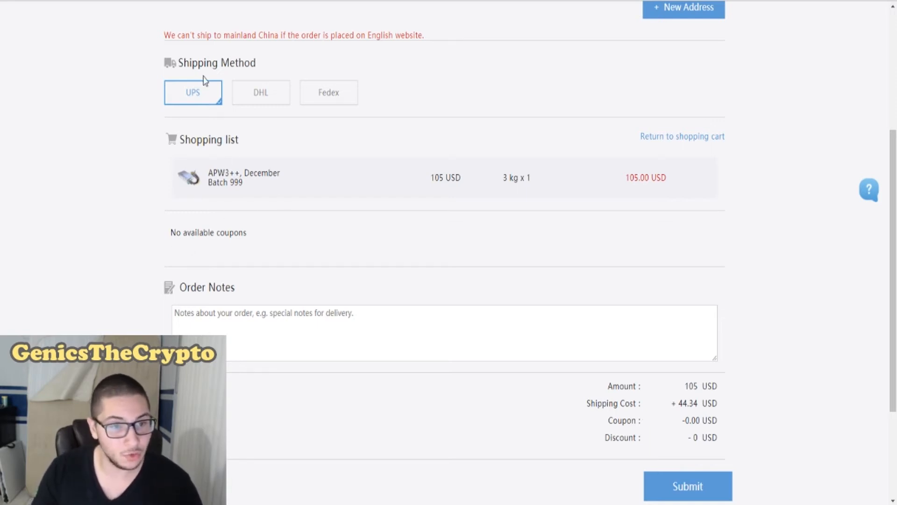
mouse_move(122, 88)
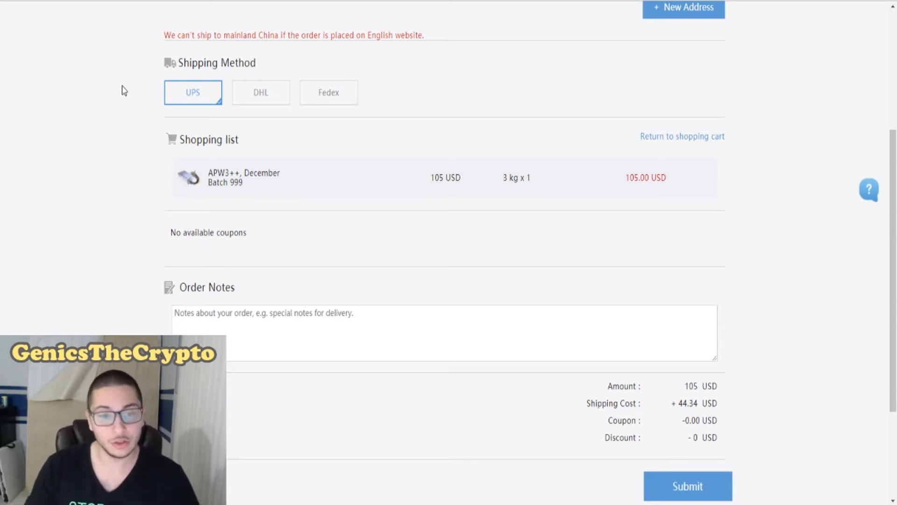
mouse_move(174, 193)
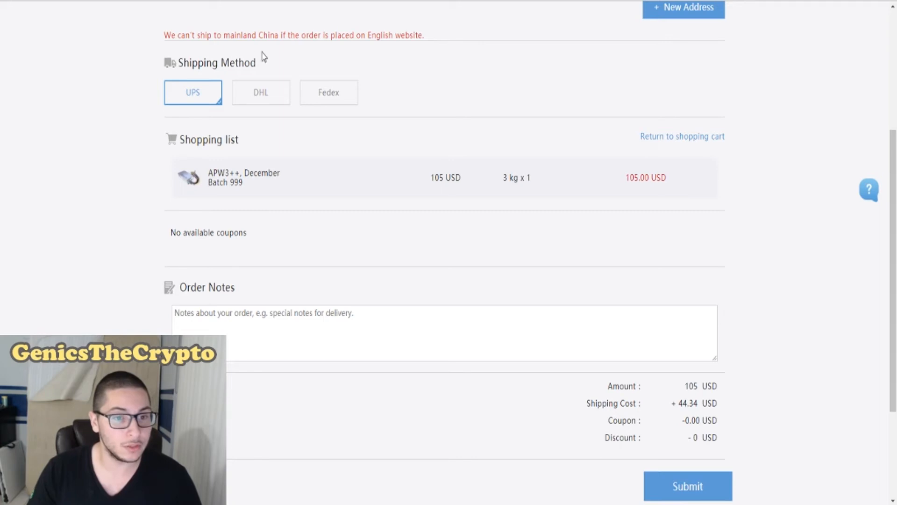
mouse_move(416, 60)
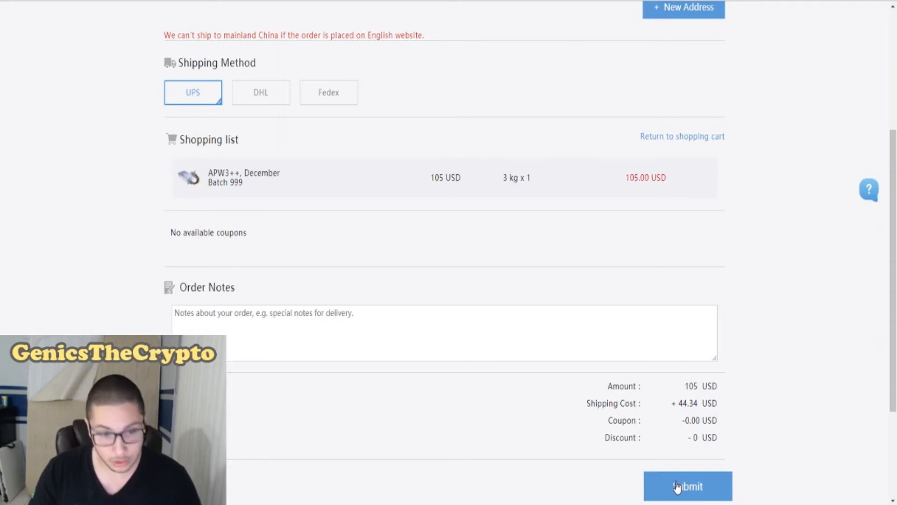
Submit the APW3++ order, answering 69 to the verification sum
left_click(685, 499)
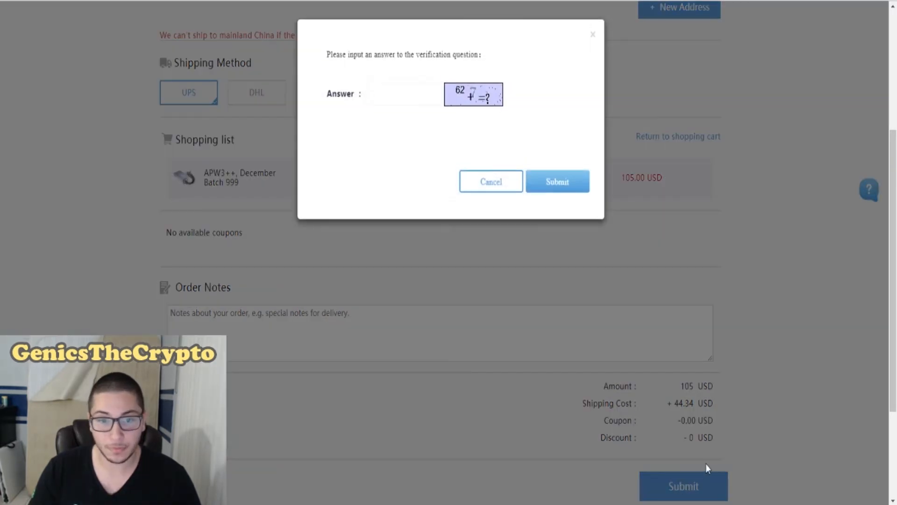
mouse_move(487, 104)
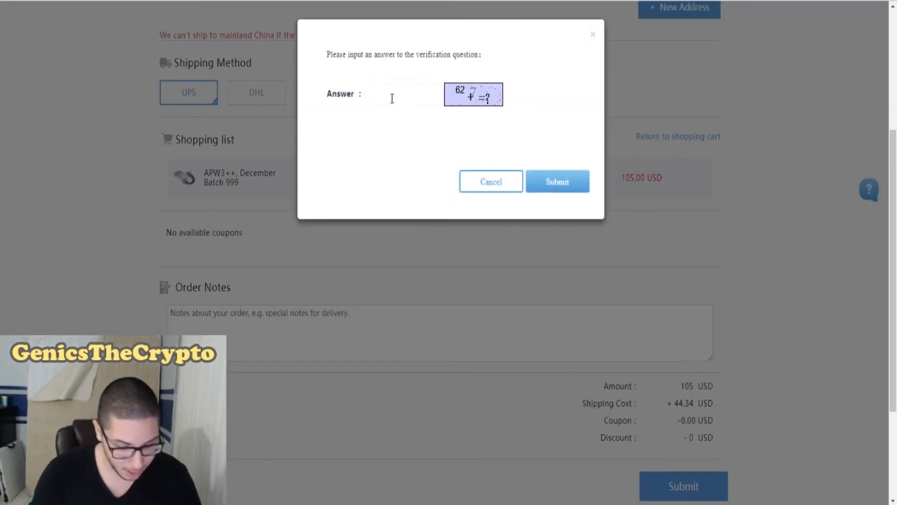
type("69")
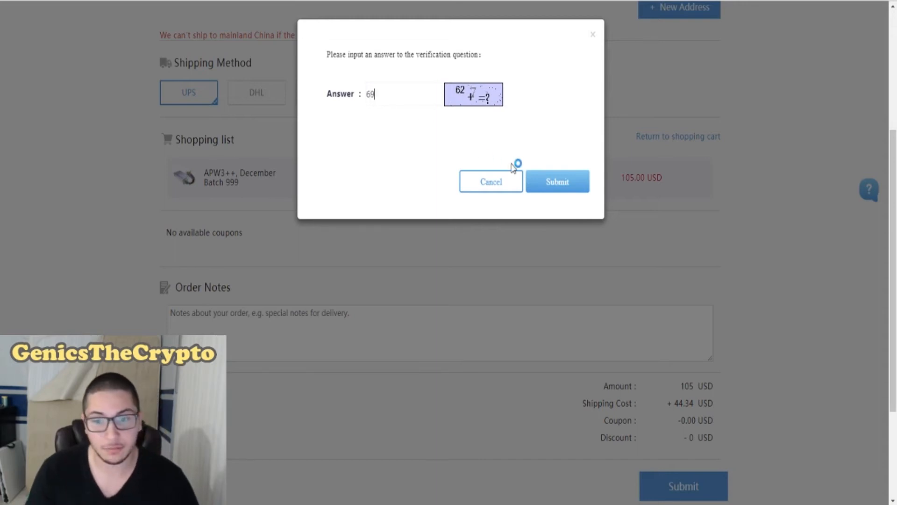
left_click(557, 181)
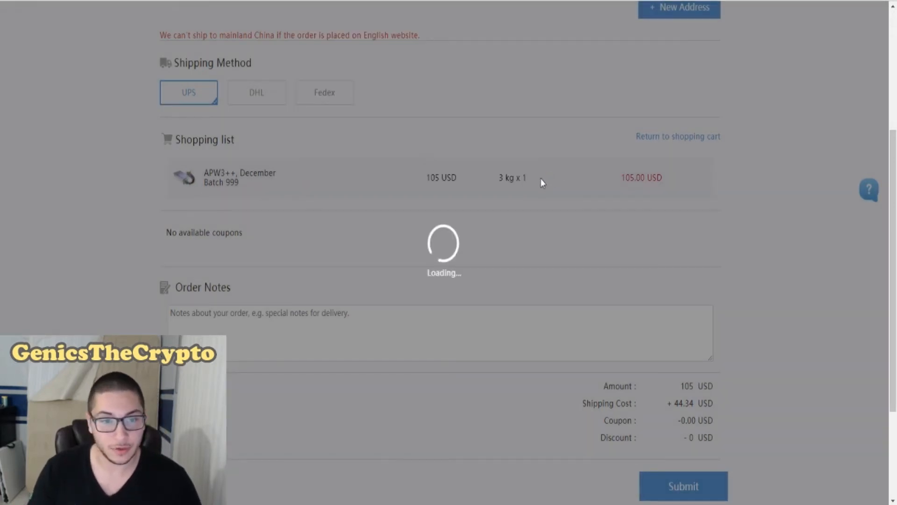
mouse_move(248, 206)
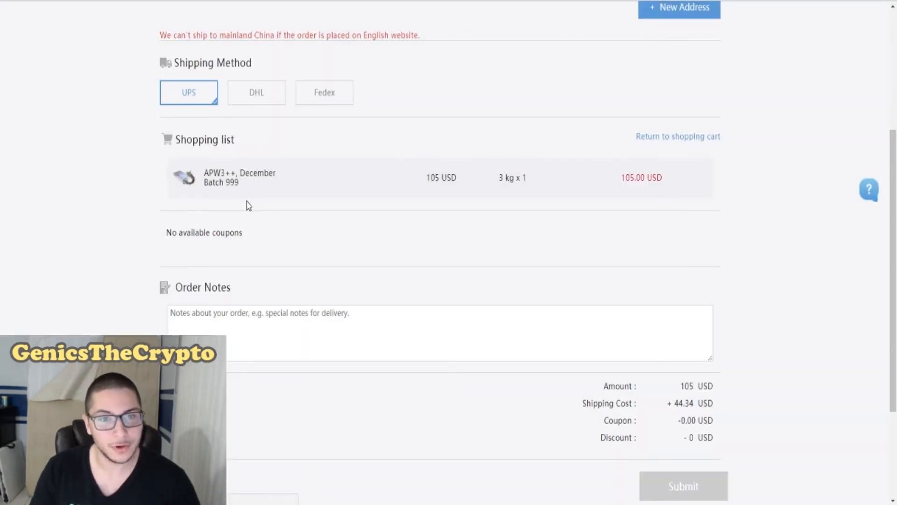
mouse_move(92, 173)
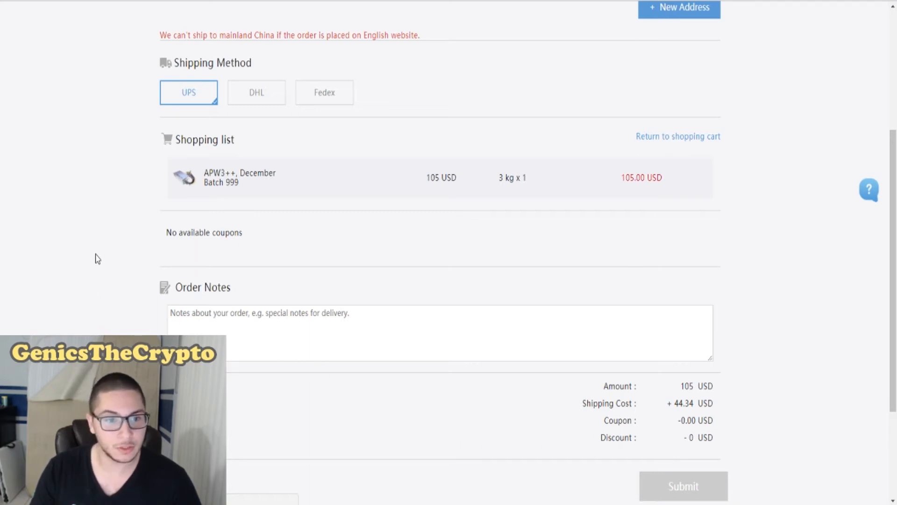
mouse_move(748, 198)
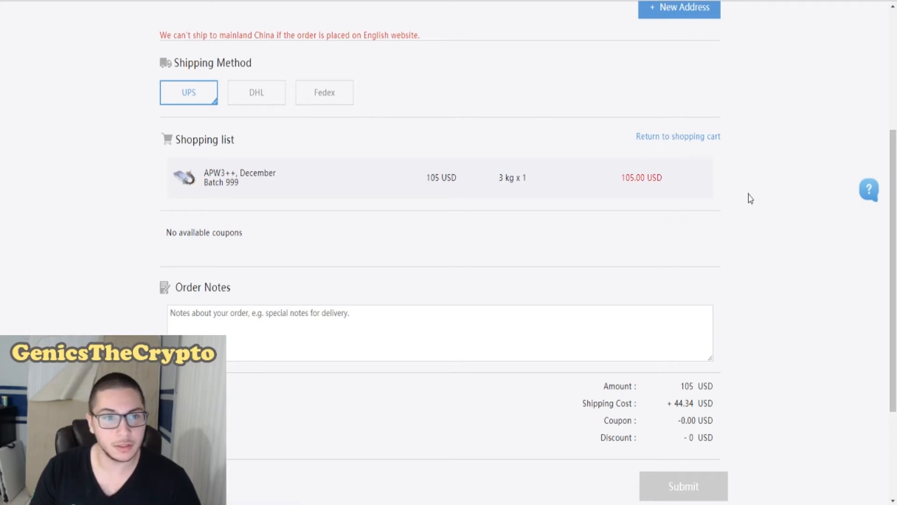
left_click(682, 498)
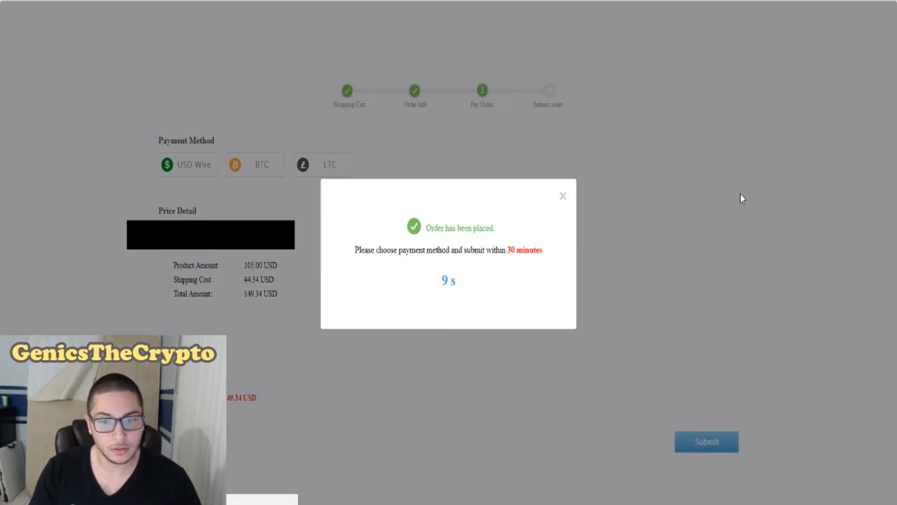
mouse_move(355, 250)
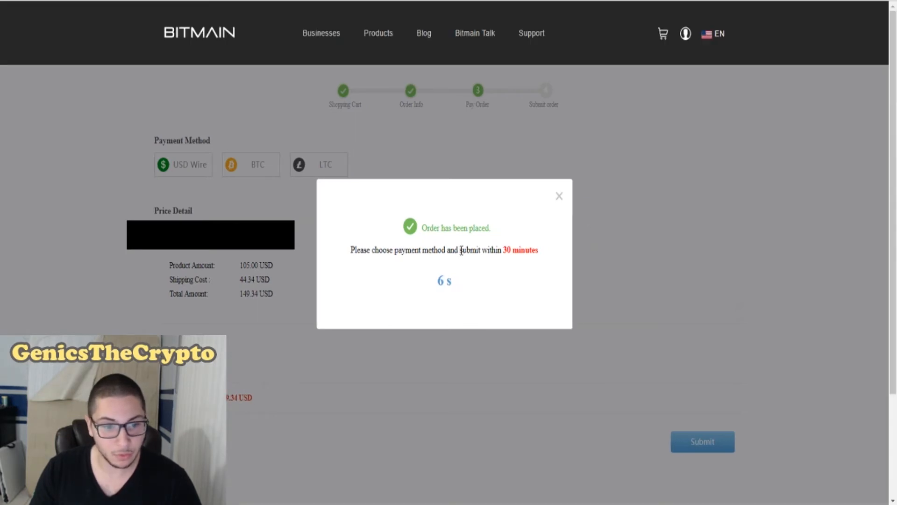
mouse_move(560, 224)
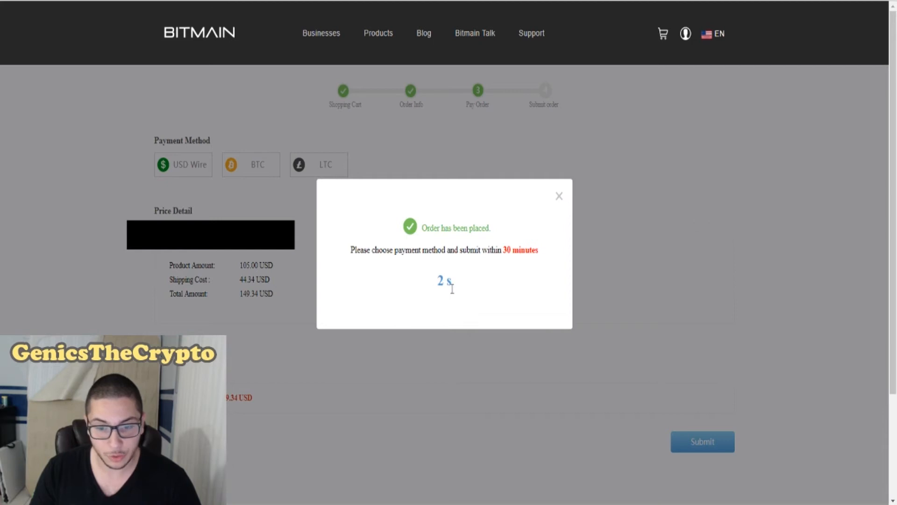
Dismiss the 'Order has been placed' notice to reveal the Pay Order page
left_click(559, 196)
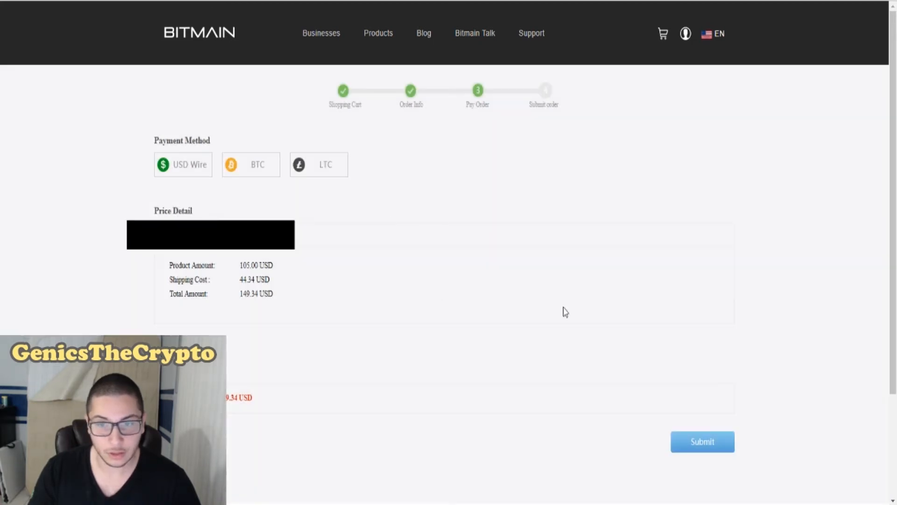
mouse_move(311, 288)
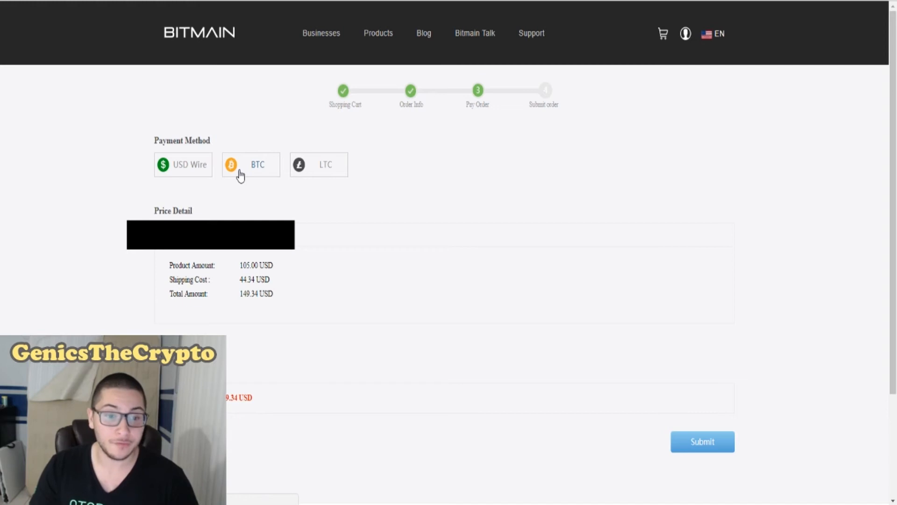
Pick BTC as the payment method, review the payment detail, and submit the order
left_click(250, 165)
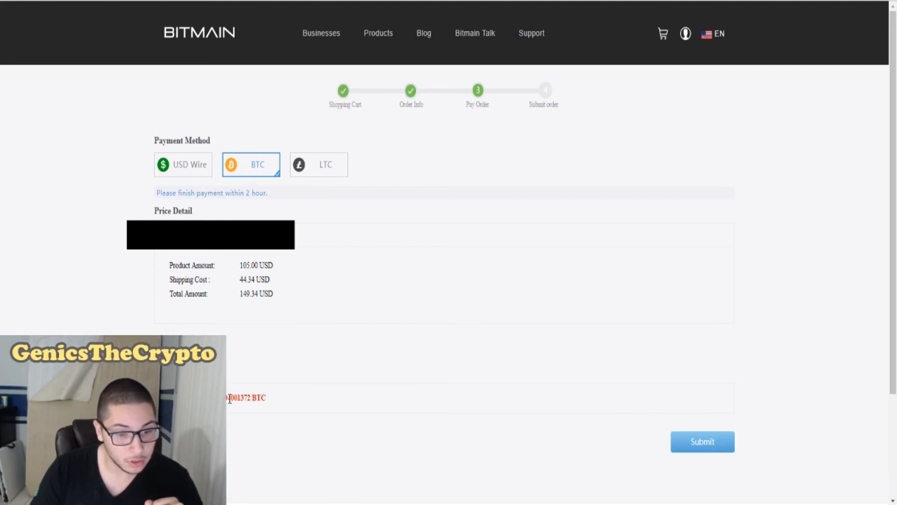
mouse_move(274, 334)
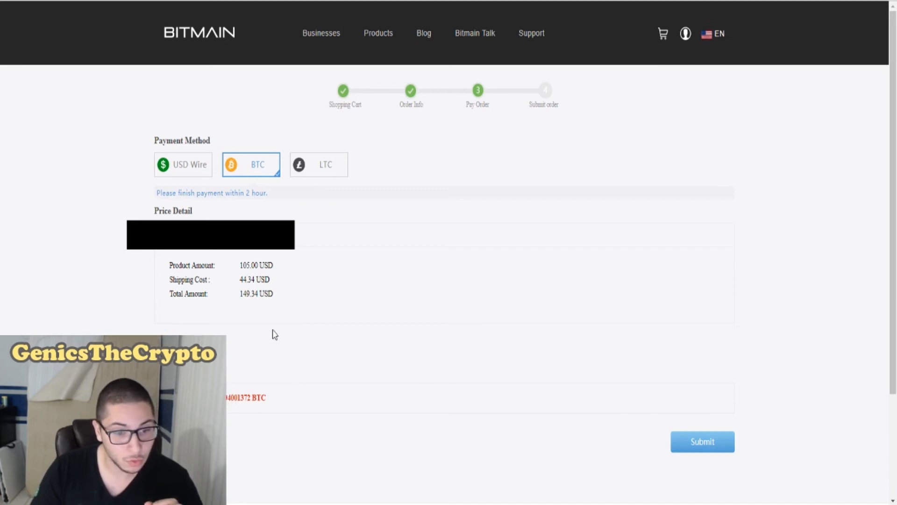
mouse_move(453, 300)
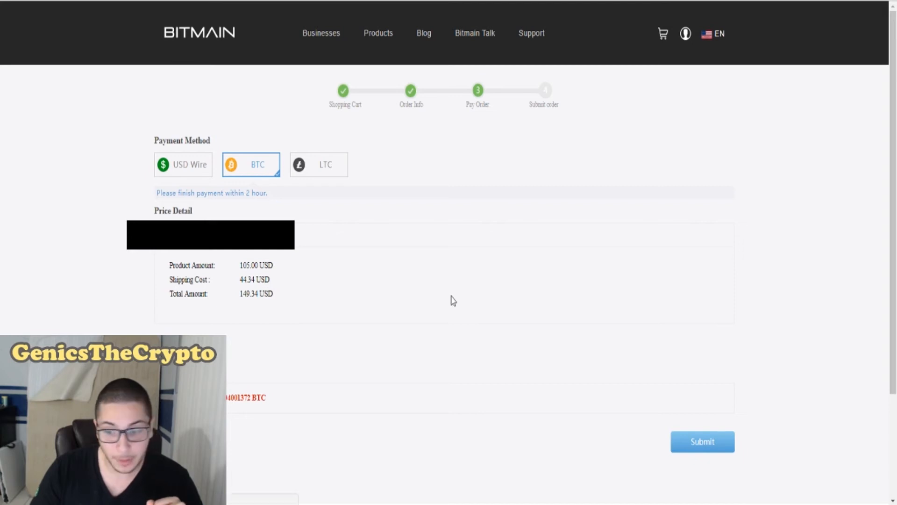
scroll("down", 3)
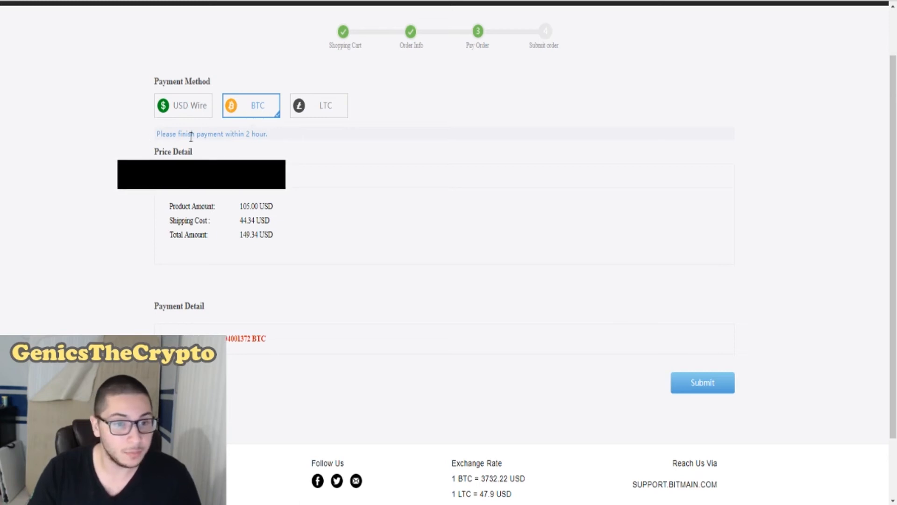
mouse_move(282, 236)
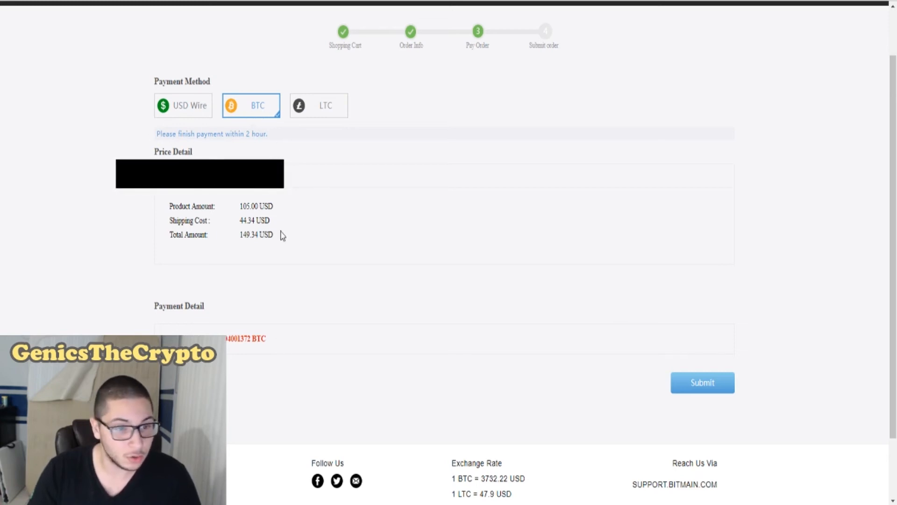
mouse_move(261, 221)
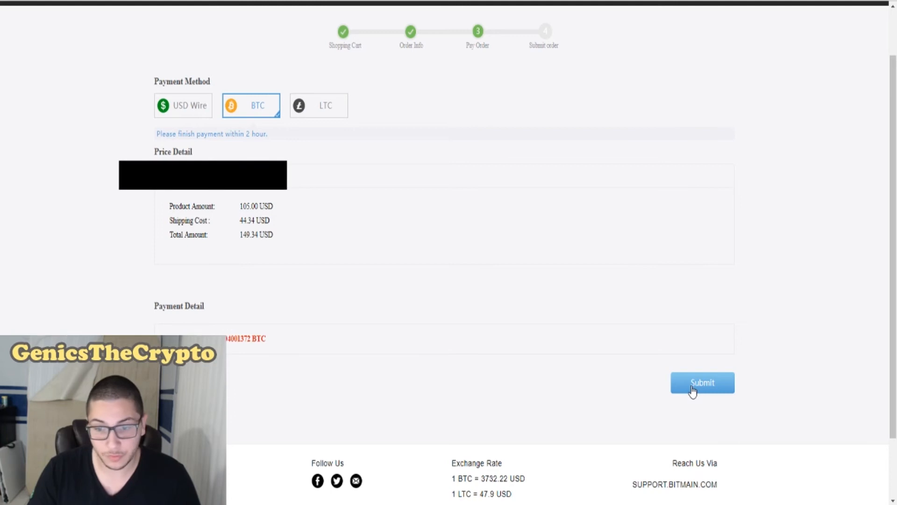
left_click(702, 383)
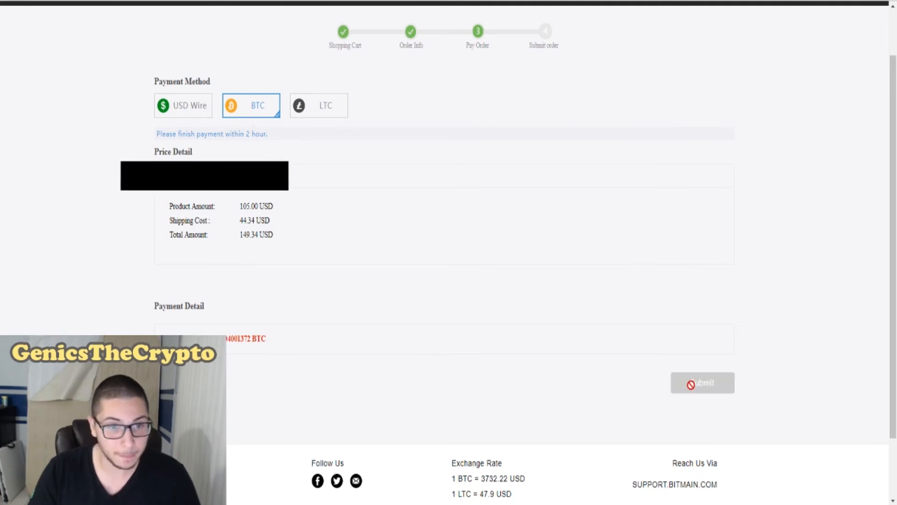
mouse_move(495, 396)
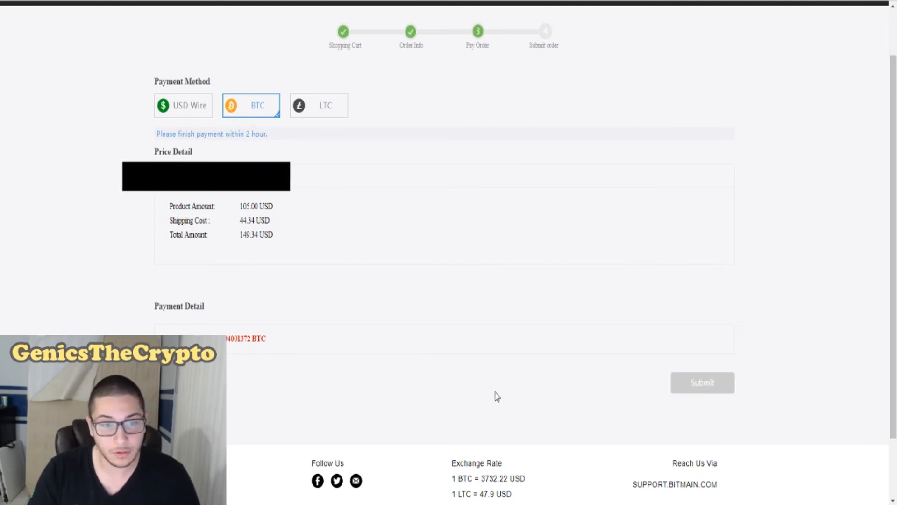
mouse_move(496, 433)
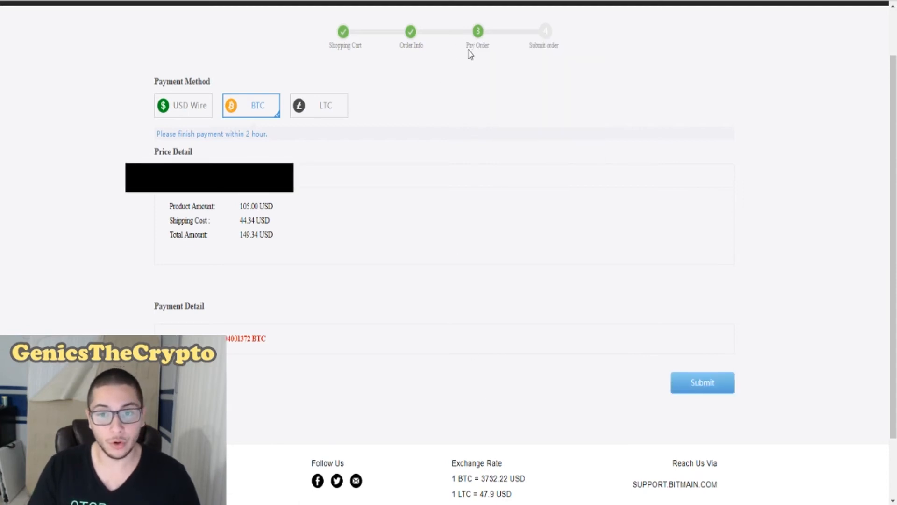
left_click(703, 382)
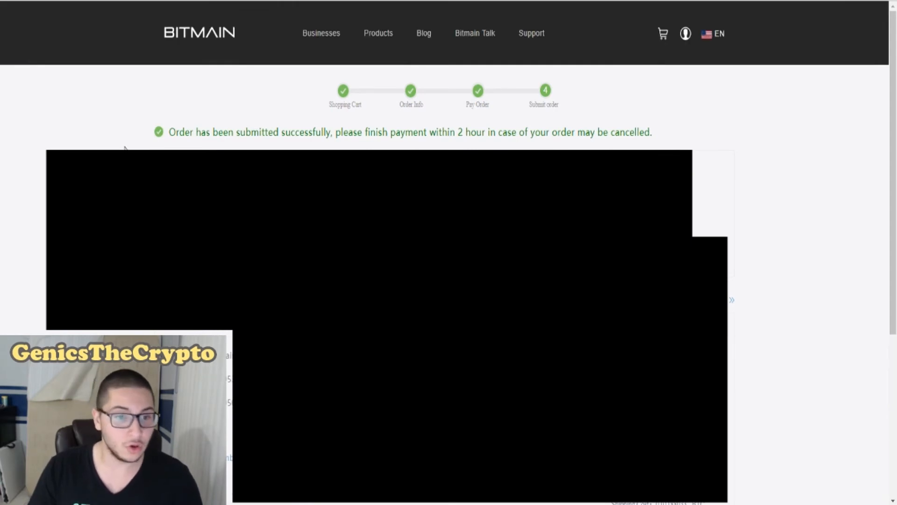
mouse_move(419, 88)
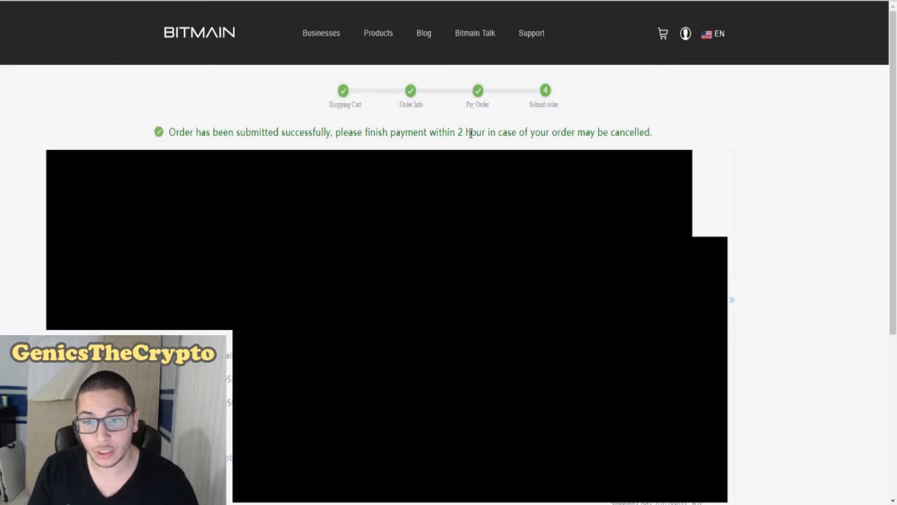
mouse_move(749, 147)
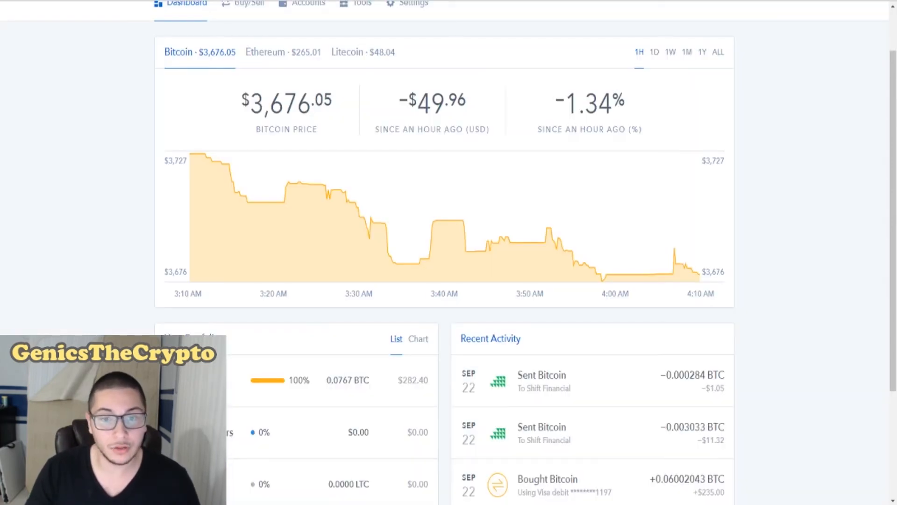
scroll("up", 3)
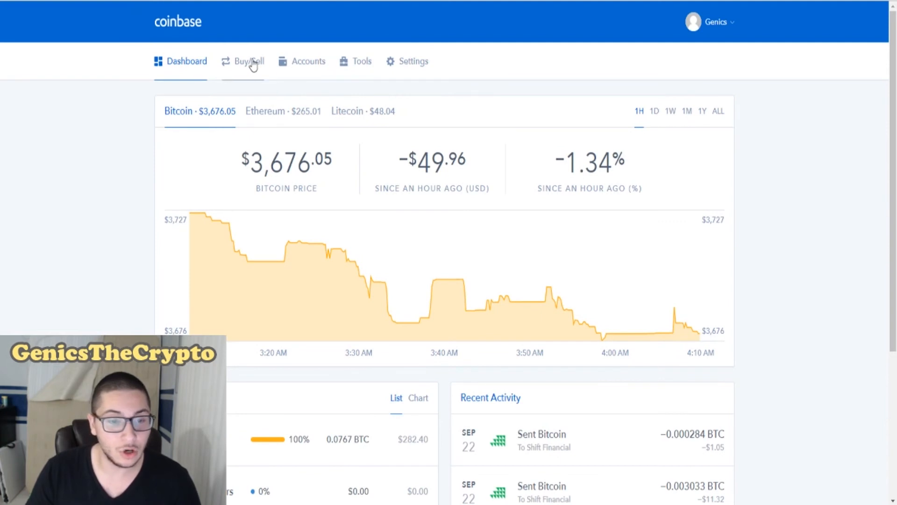
left_click(309, 62)
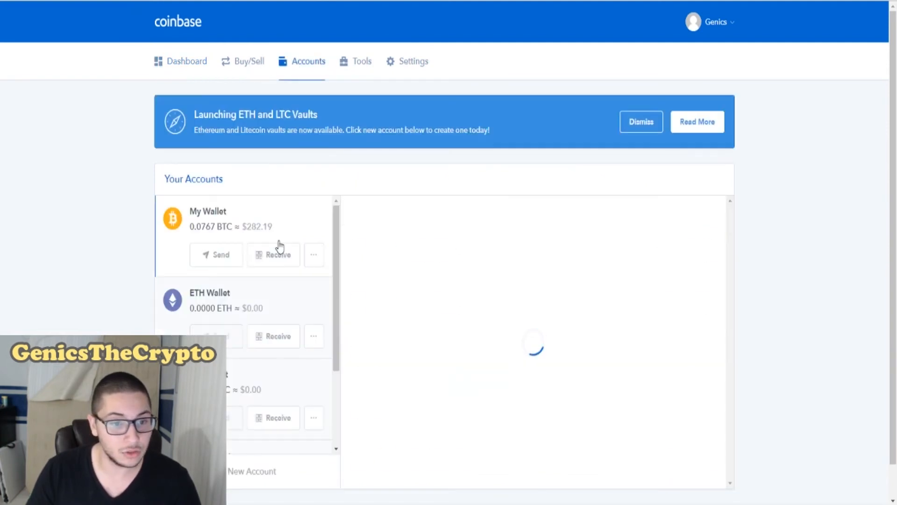
left_click(215, 254)
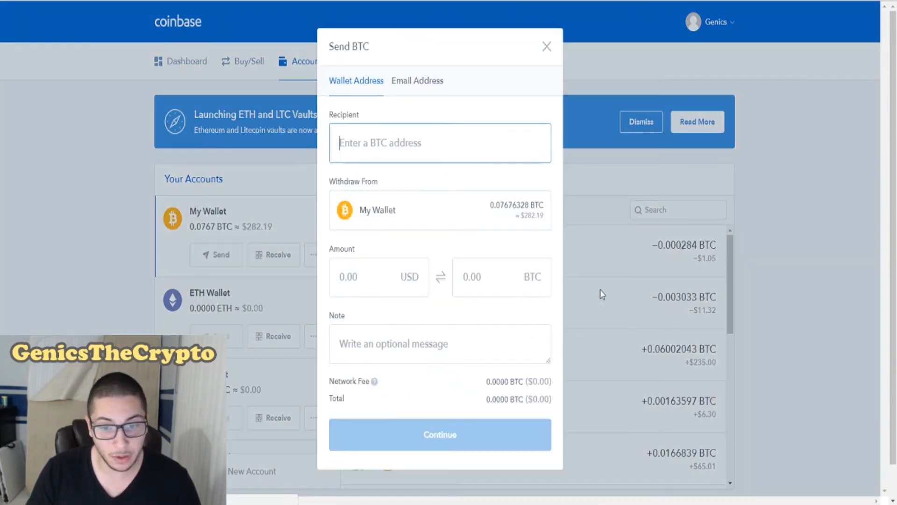
type("12bcPfT9vnoDQWc5JZ5WQ5u2jKu7ghuphA")
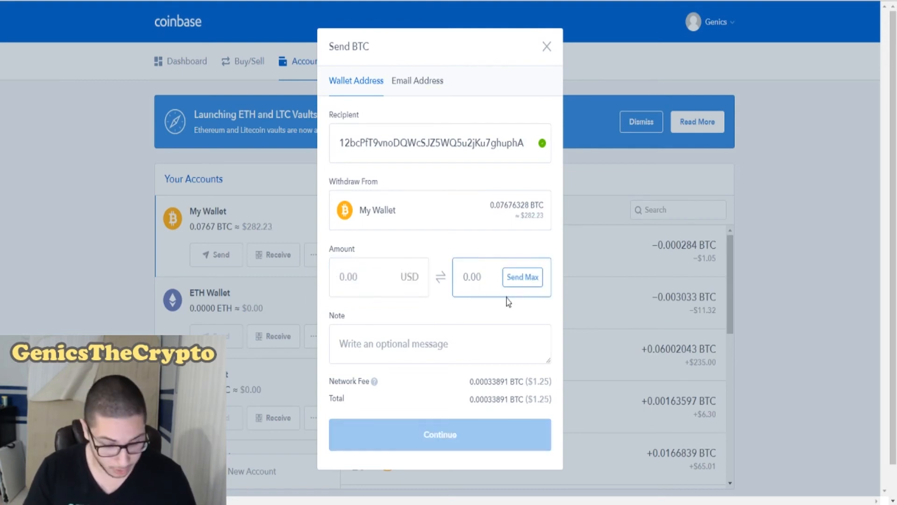
type("0.04001372")
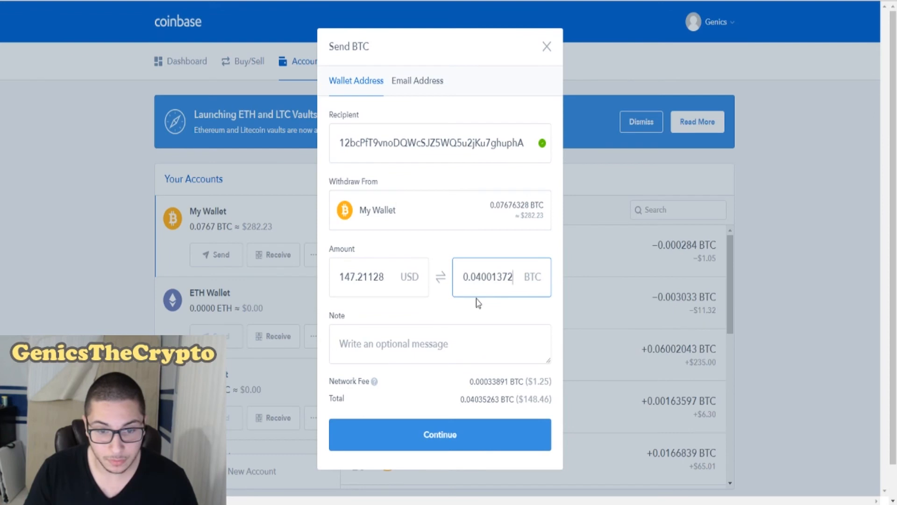
mouse_move(462, 308)
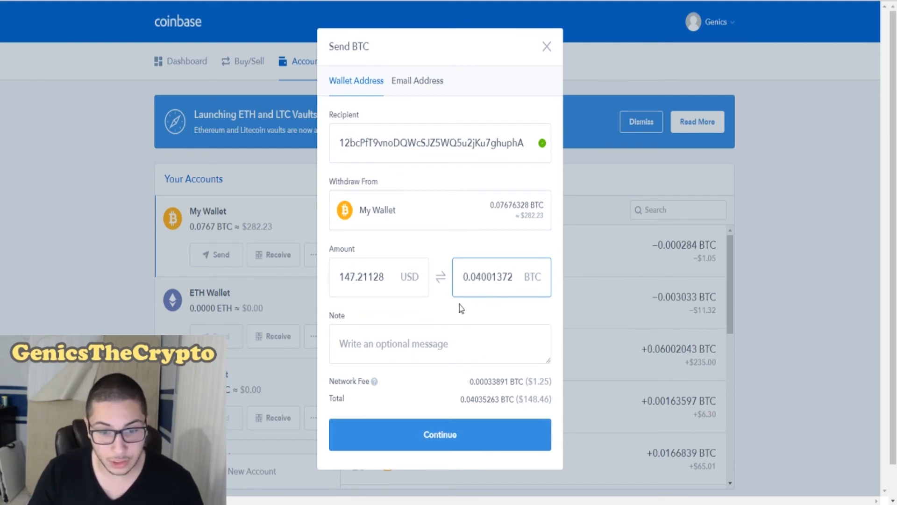
left_click(361, 276)
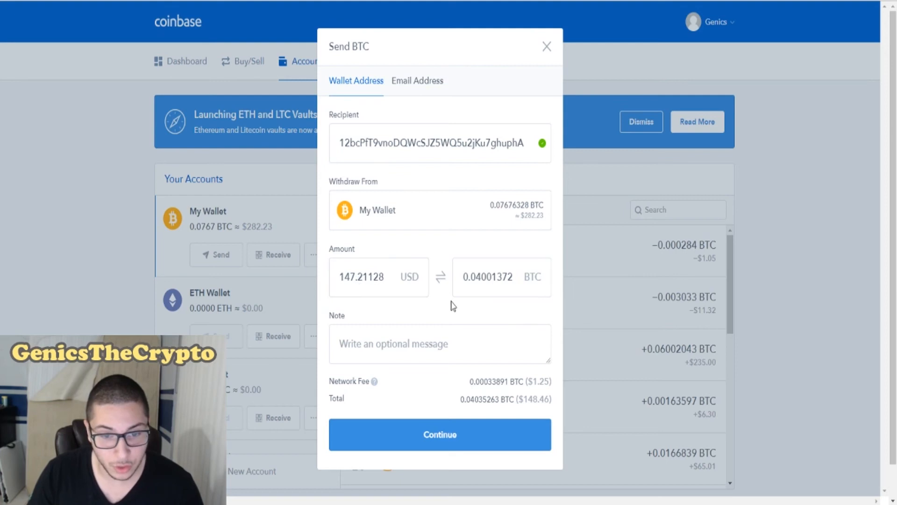
mouse_move(378, 390)
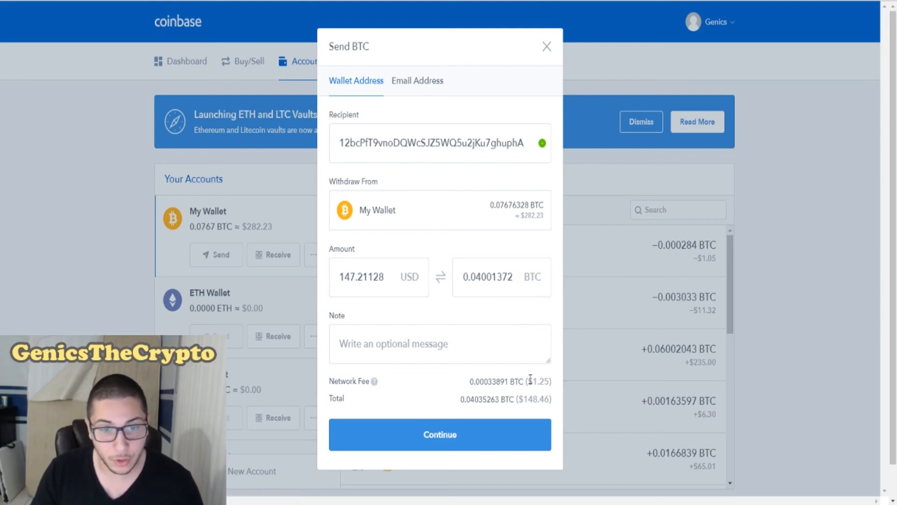
mouse_move(496, 398)
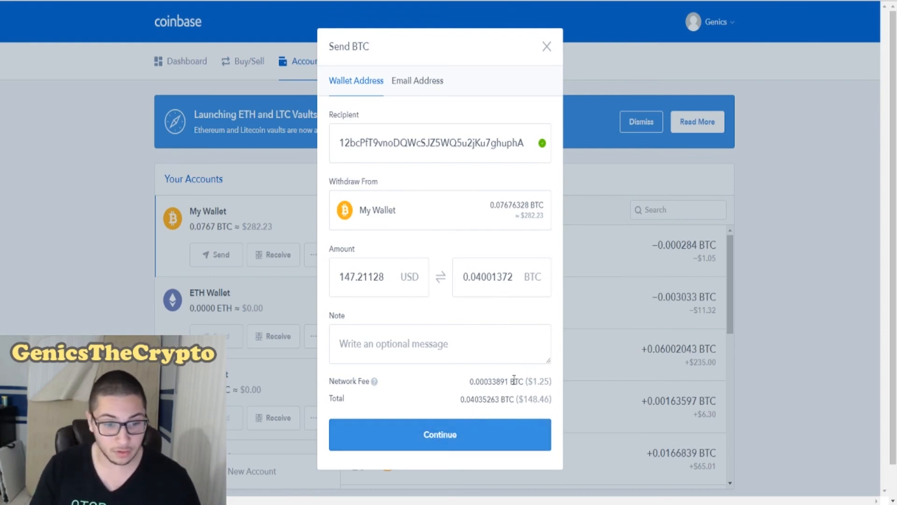
mouse_move(411, 334)
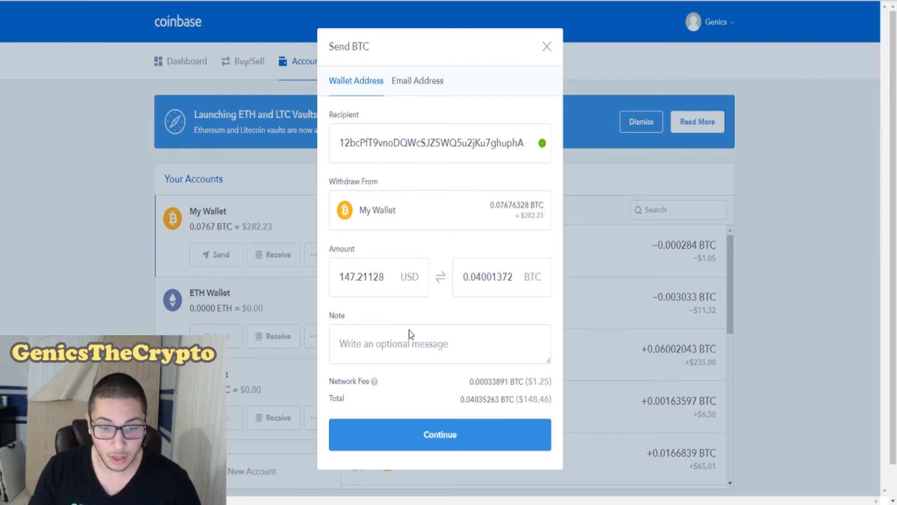
mouse_move(471, 185)
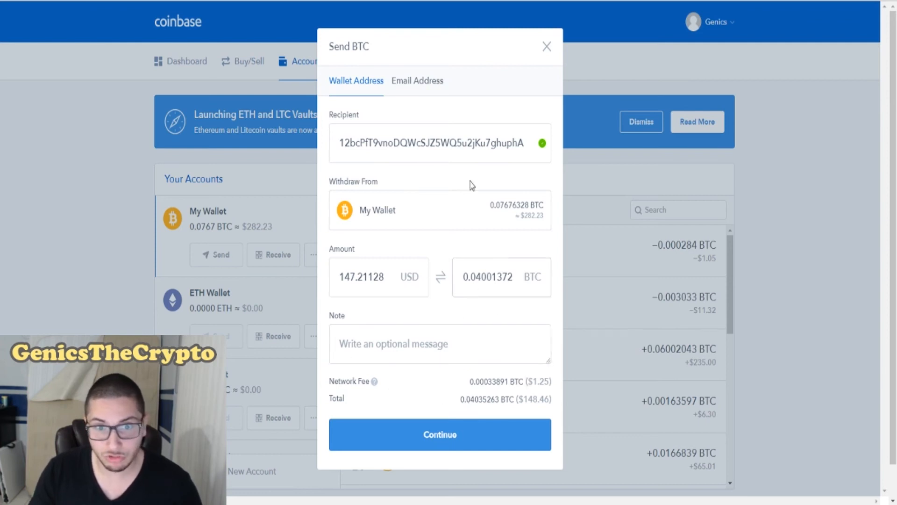
mouse_move(428, 203)
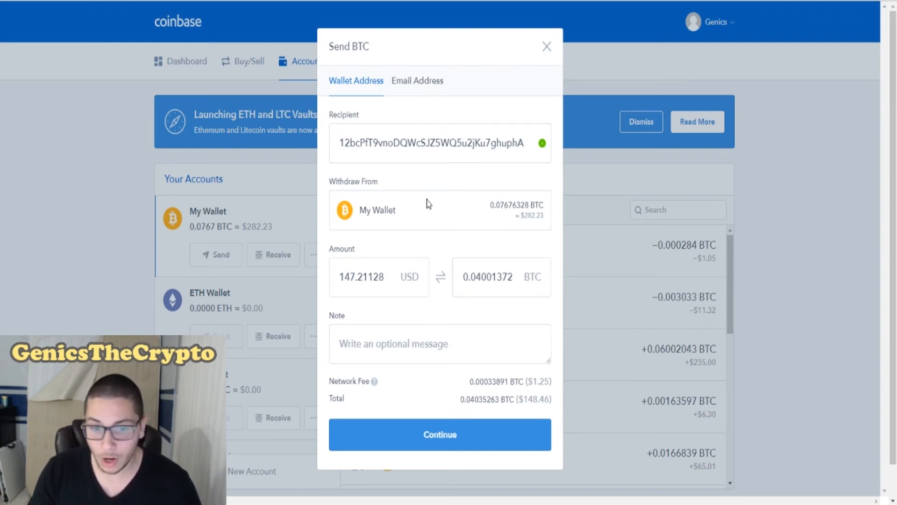
mouse_move(199, 280)
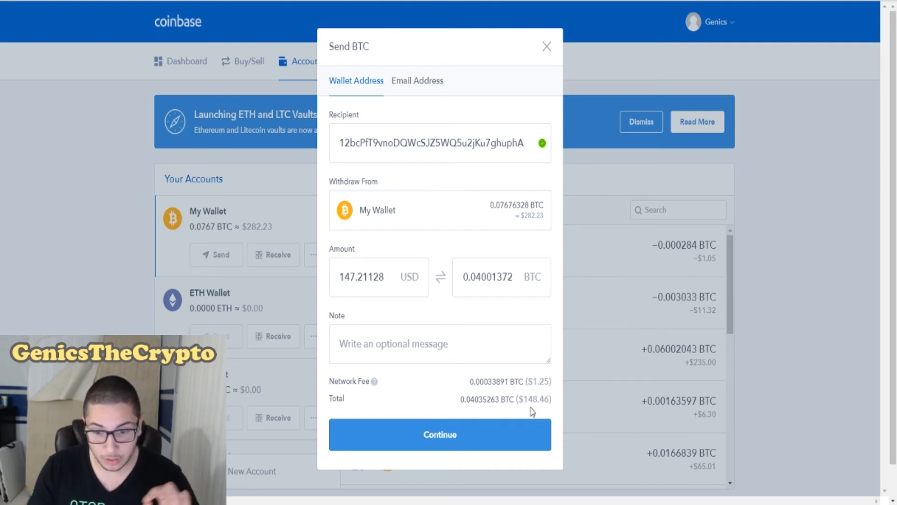
mouse_move(414, 313)
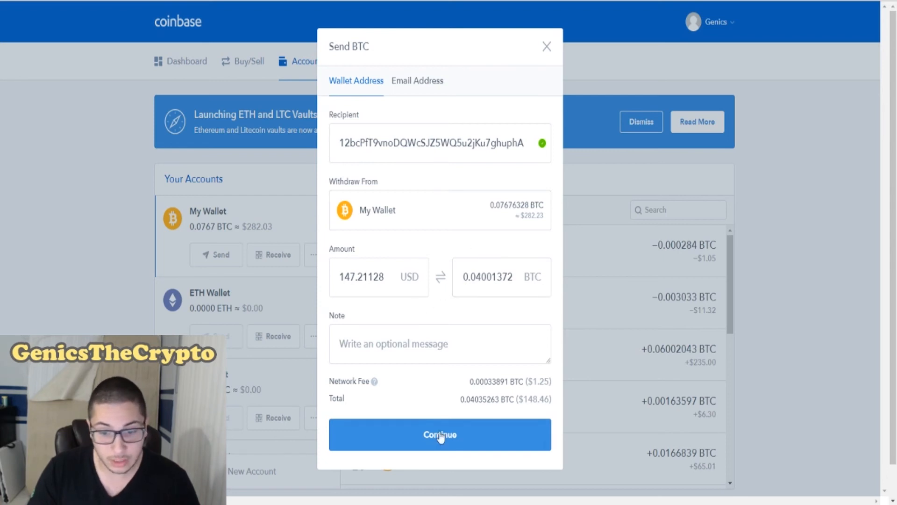
Continue and confirm the 0.04035263 BTC send, then view its pending transaction details
left_click(440, 434)
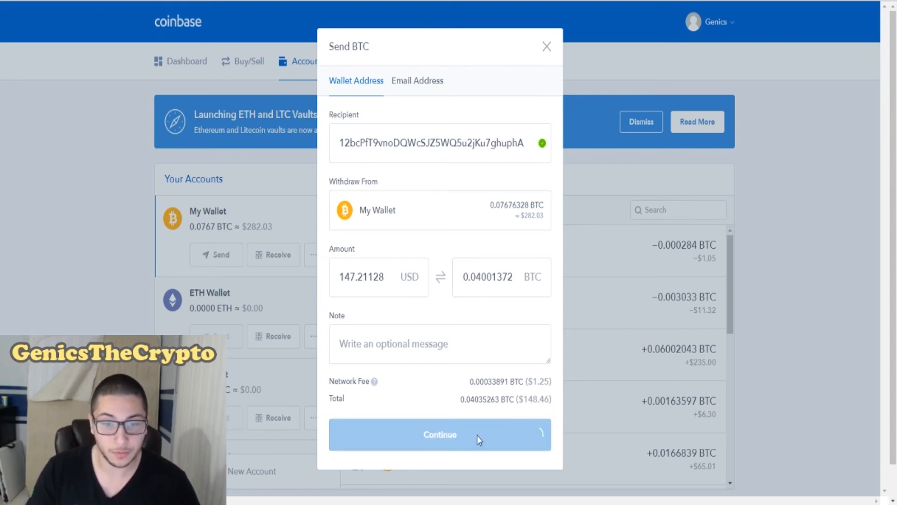
left_click(440, 435)
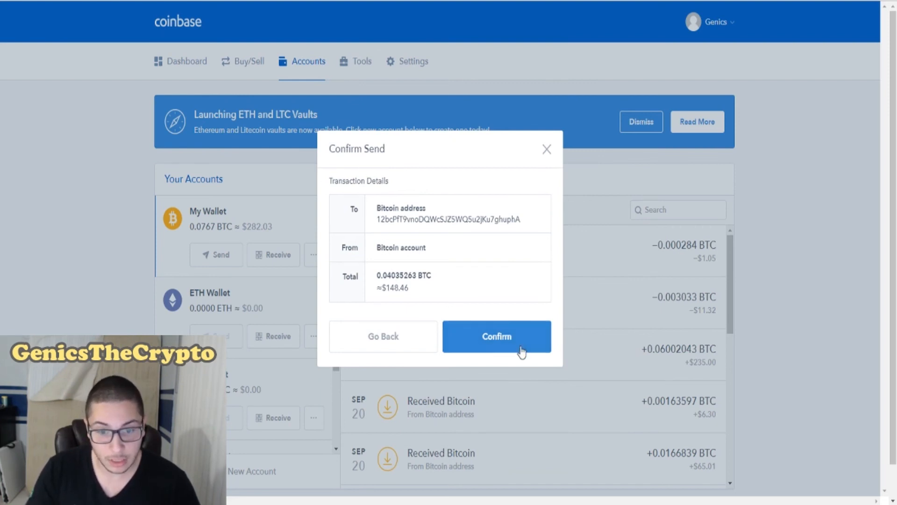
left_click(497, 336)
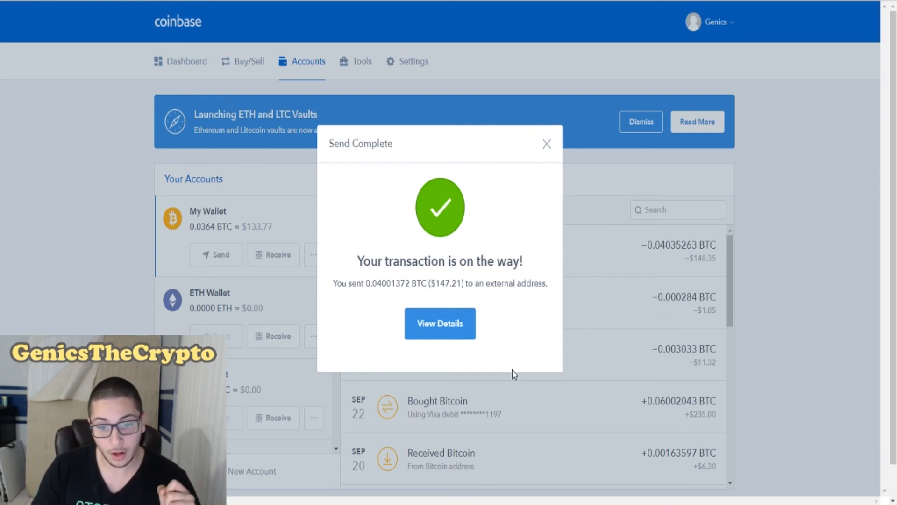
mouse_move(555, 152)
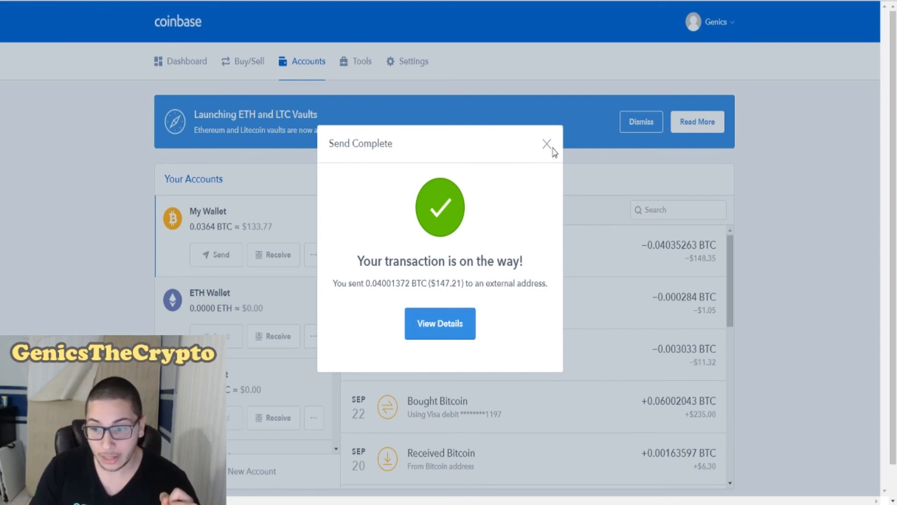
left_click(546, 143)
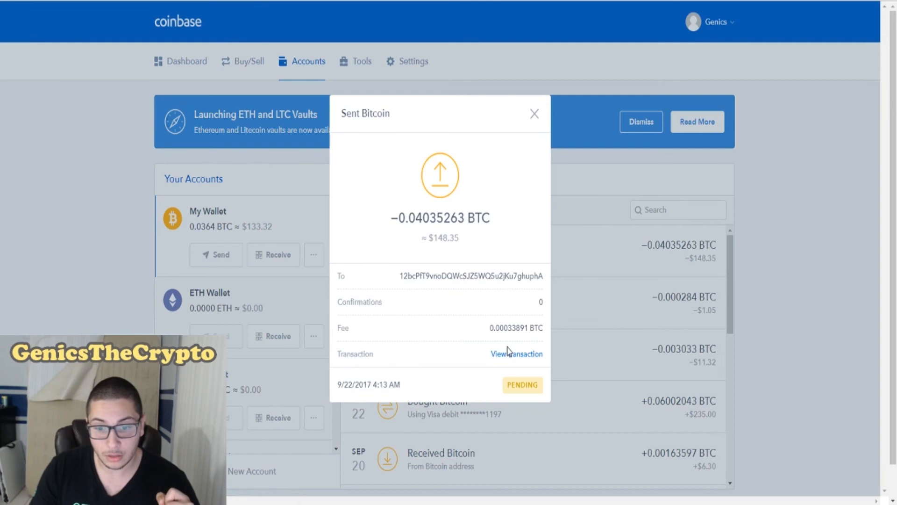
left_click(517, 354)
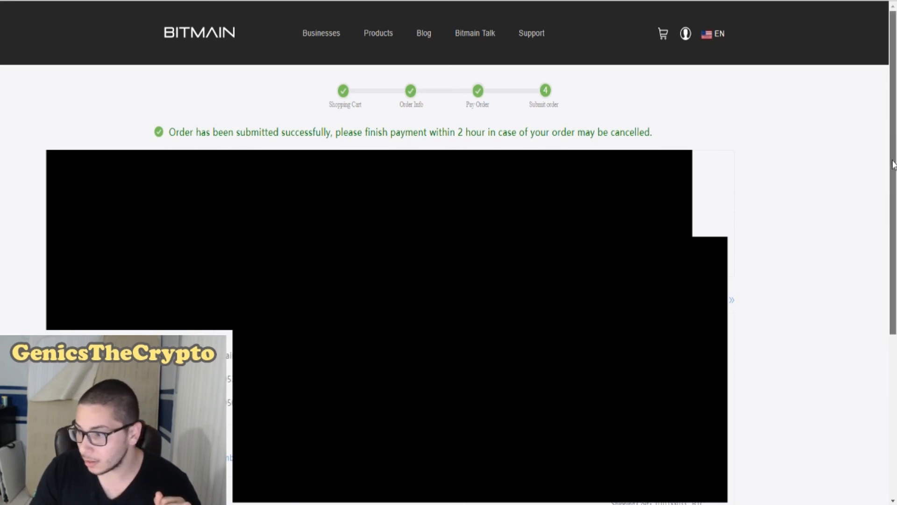
Scroll down the order-submitted page in Bitmain Shop
scroll("down", 3)
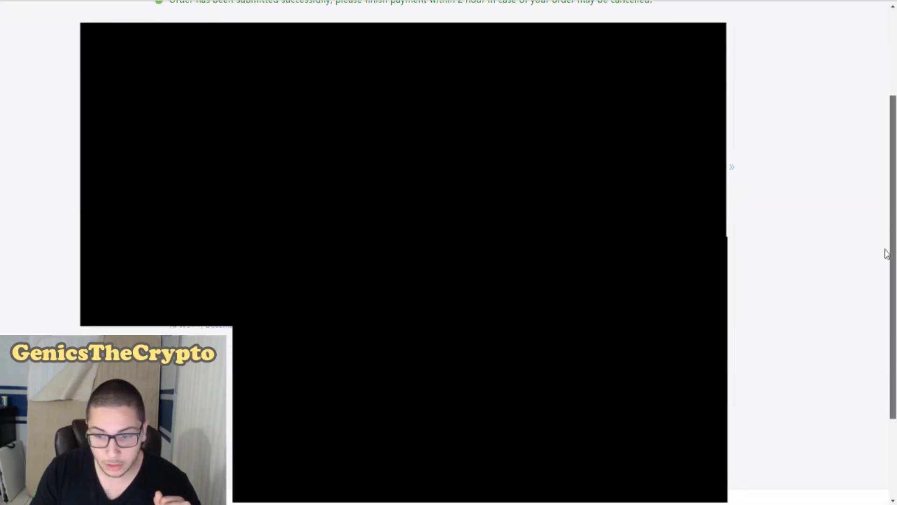
scroll("down", 3)
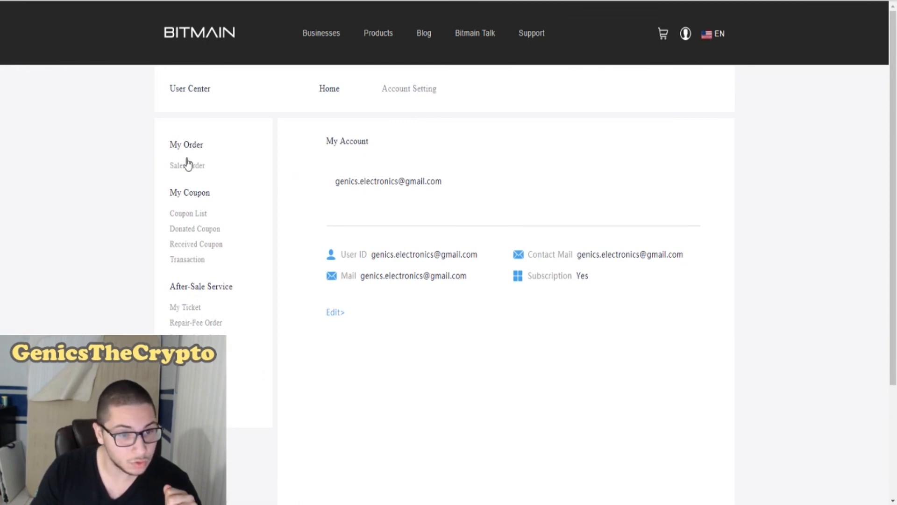
mouse_move(691, 224)
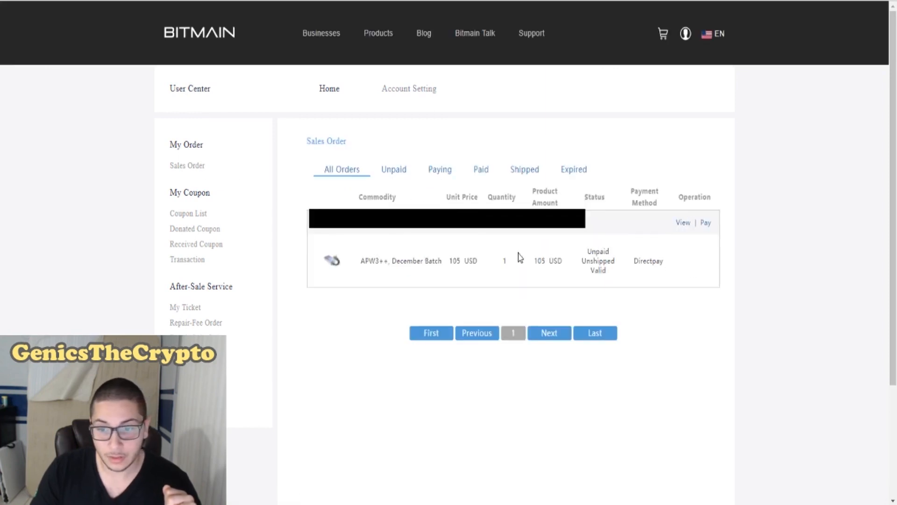
mouse_move(576, 280)
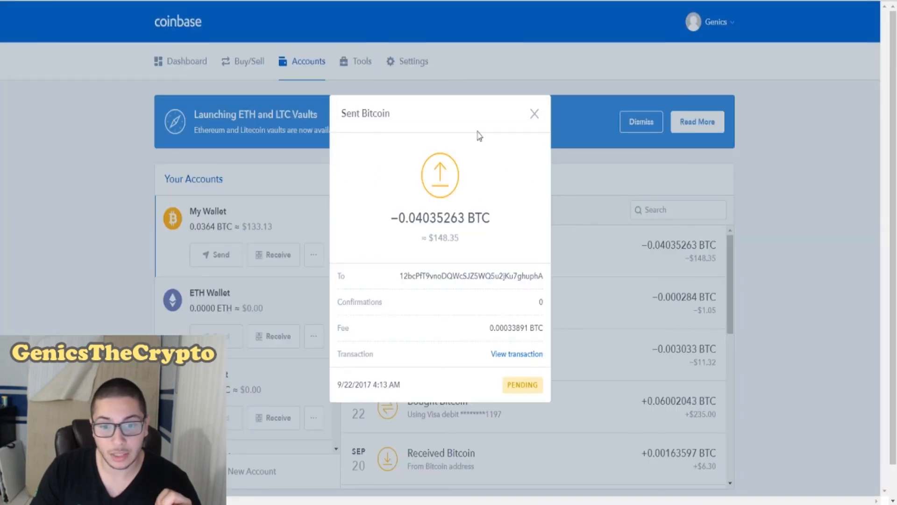
Look up the Coinbase BTC payment on BlockCypher, confirming 0/6 confirmations
left_click(534, 114)
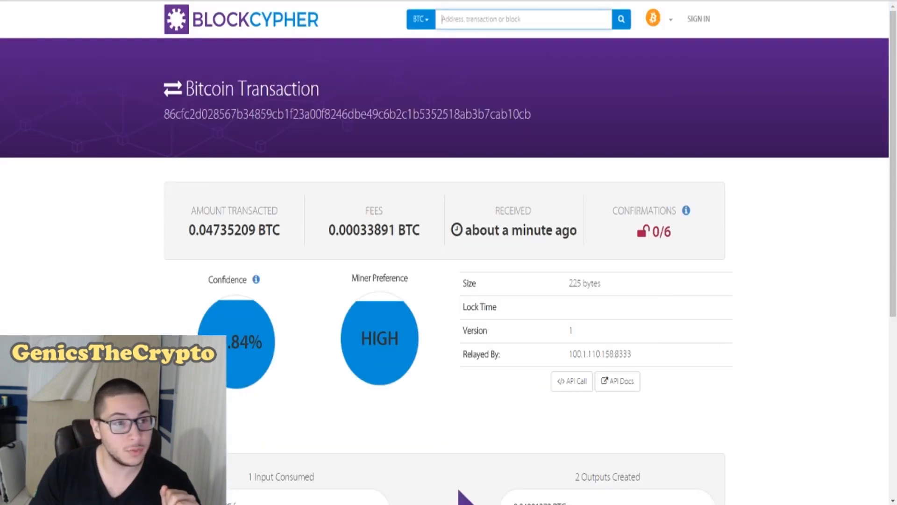
double_click(655, 232)
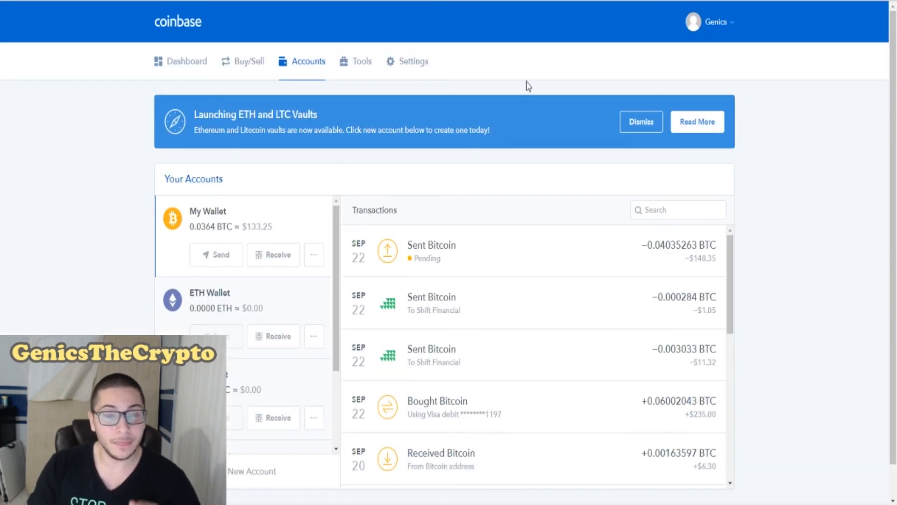
mouse_move(788, 219)
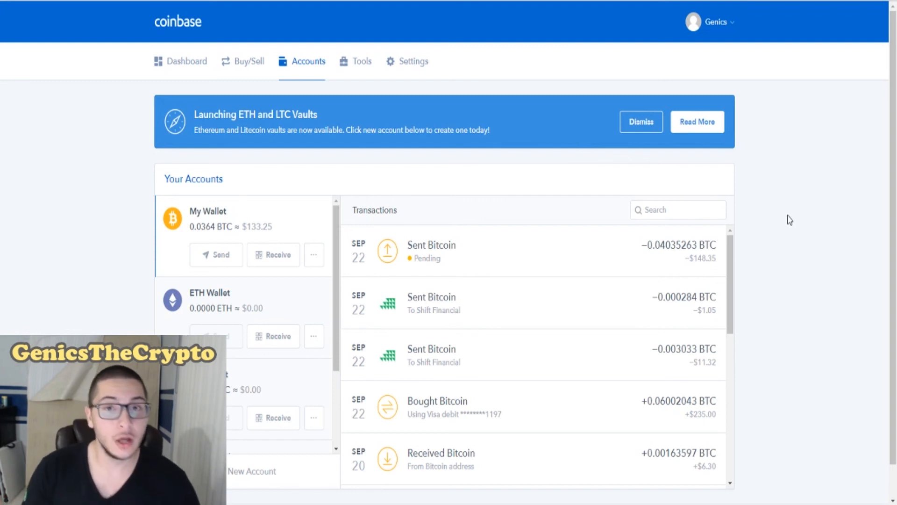
mouse_move(375, 20)
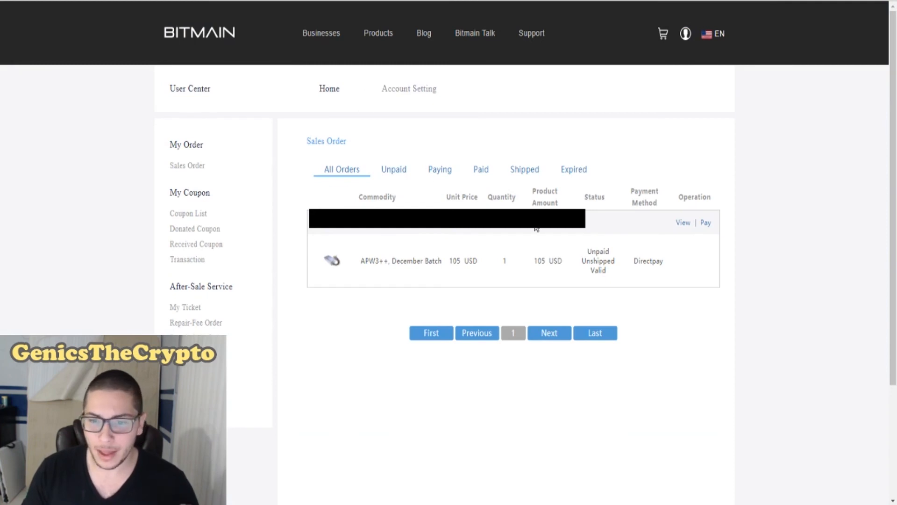
mouse_move(553, 238)
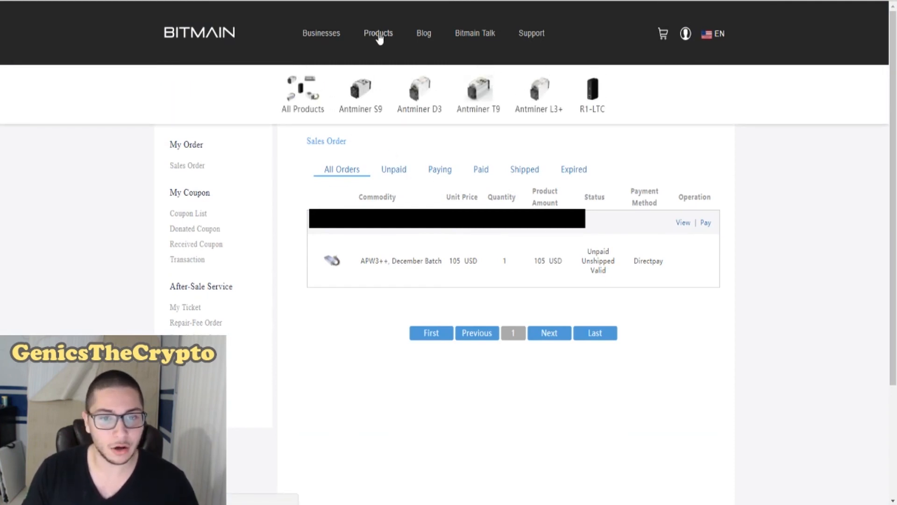
Return to Bitmain's Products page and browse the APW3++ and Antminer listings
left_click(378, 33)
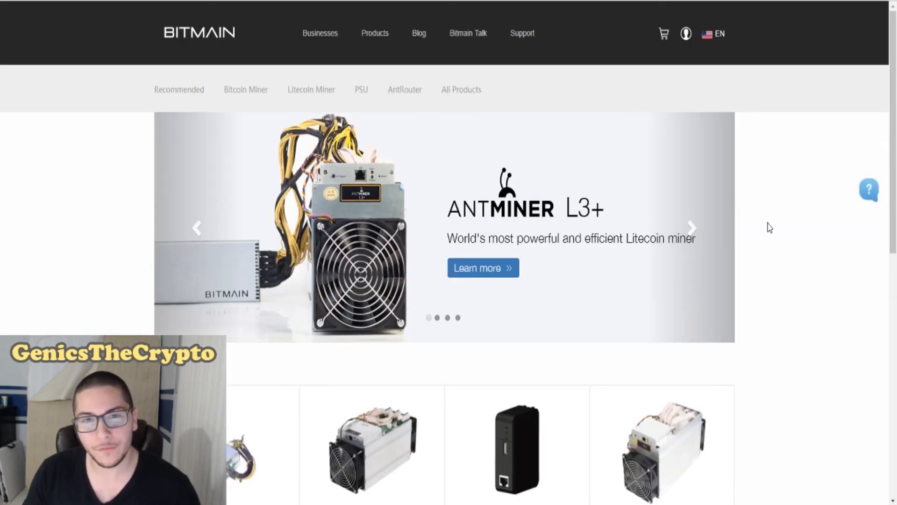
scroll("down", 3)
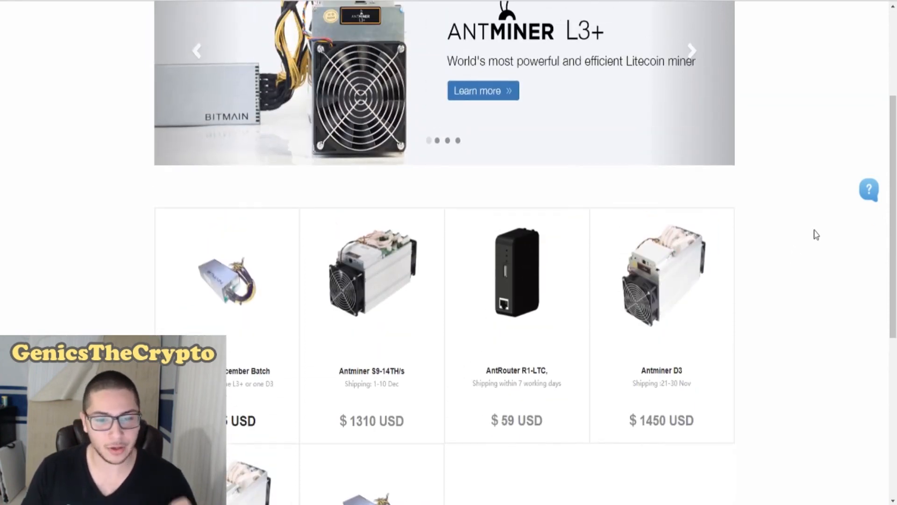
scroll("down", 3)
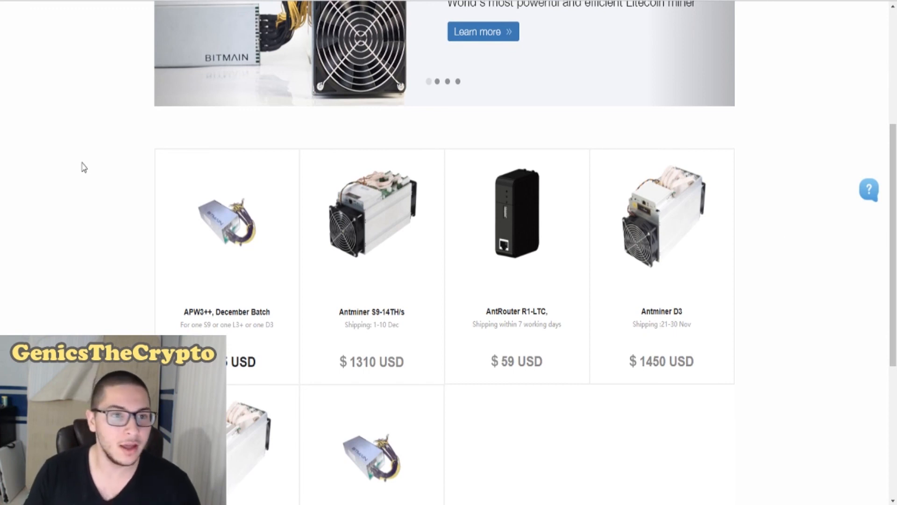
scroll("down", 3)
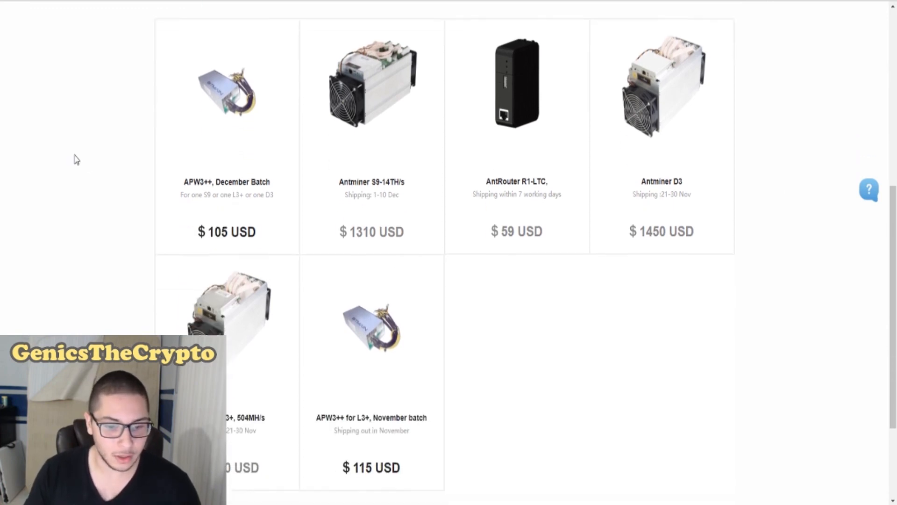
scroll("down", 3)
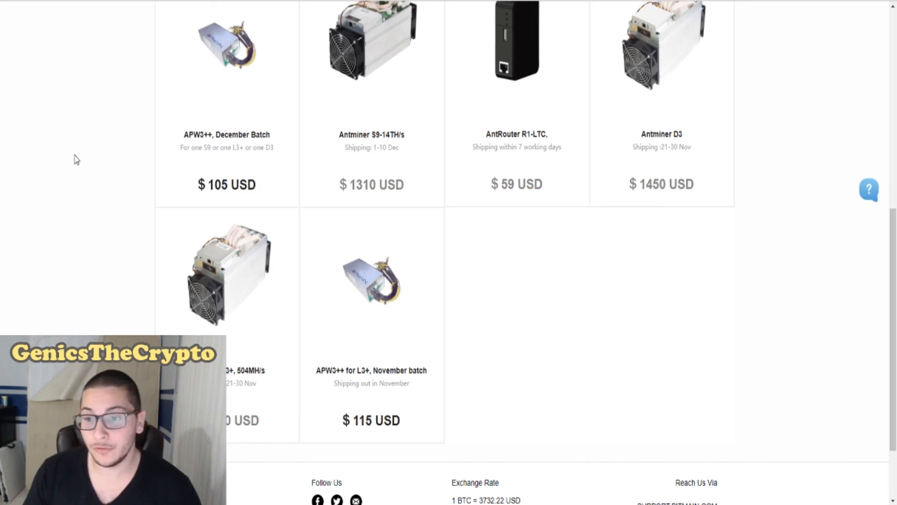
mouse_move(734, 302)
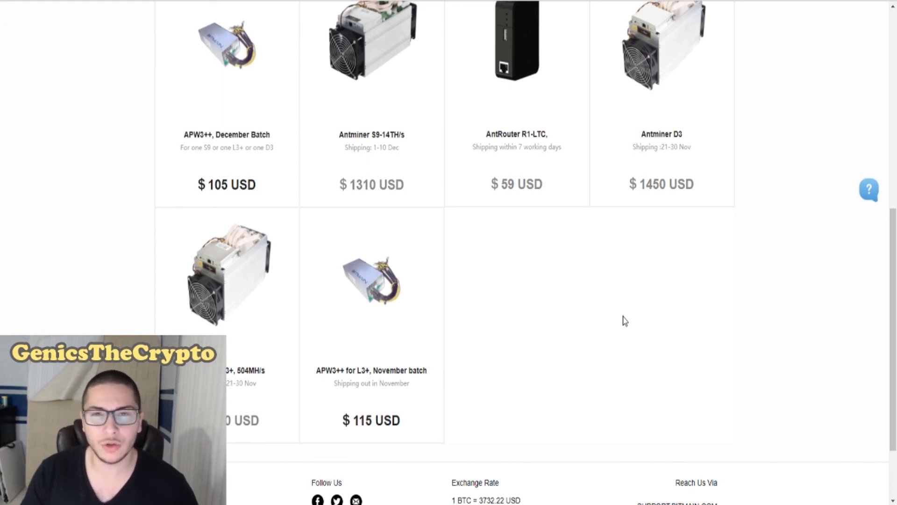
mouse_move(617, 325)
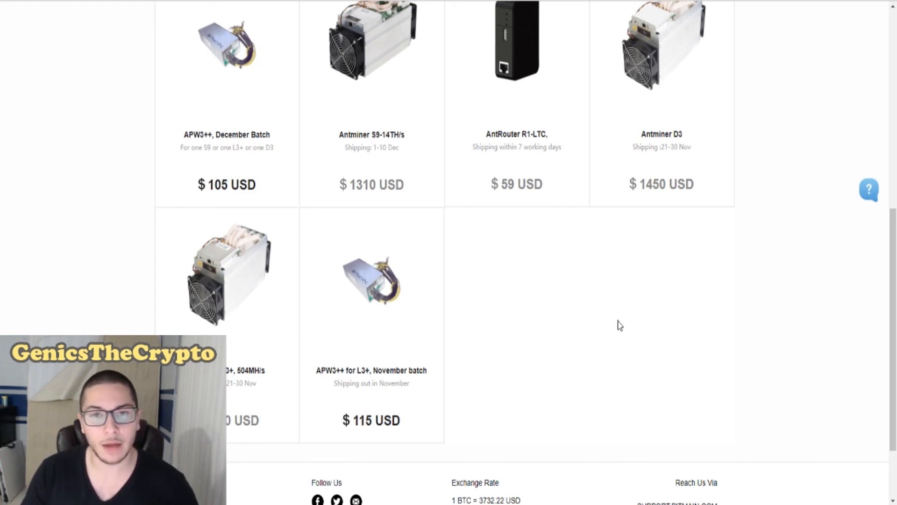